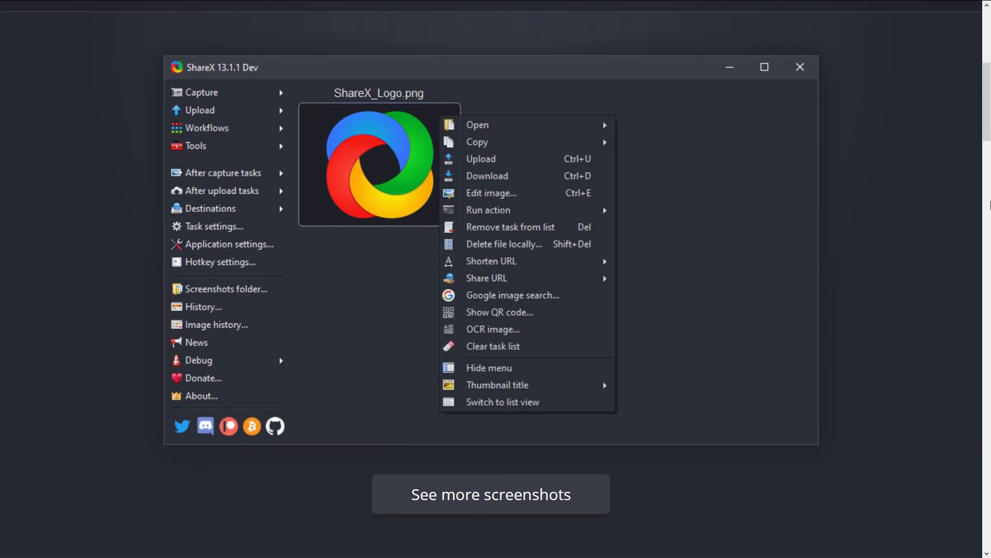
# Step: Download ShareX-13.1.0-setup.exe from getsharex.com in Firefox and run the installer
pyautogui.scroll(-3)
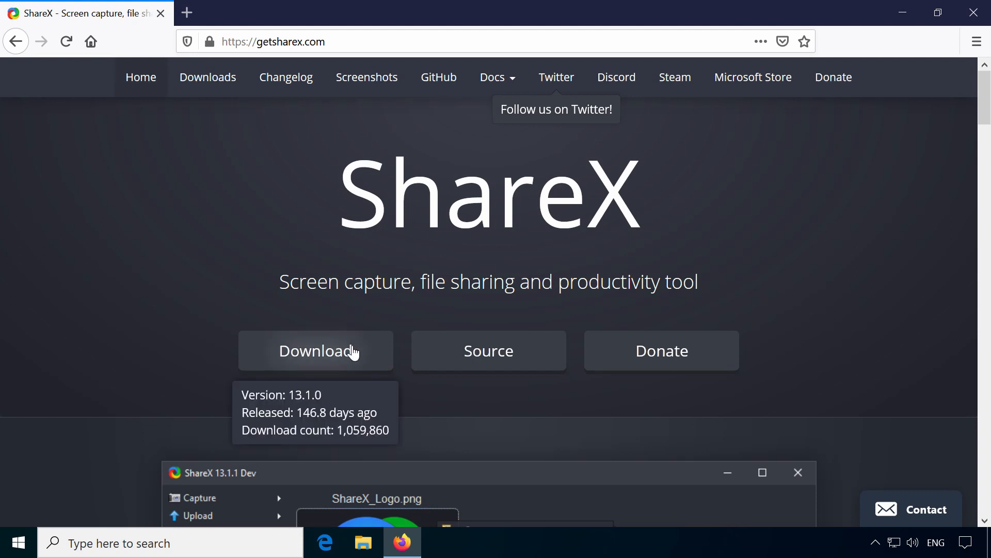
pyautogui.click(315, 352)
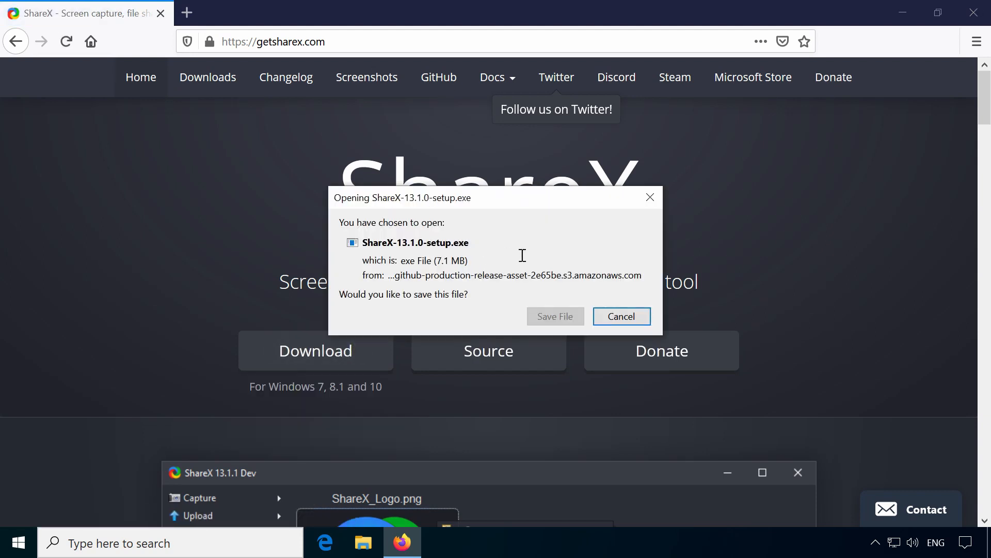
pyautogui.click(555, 316)
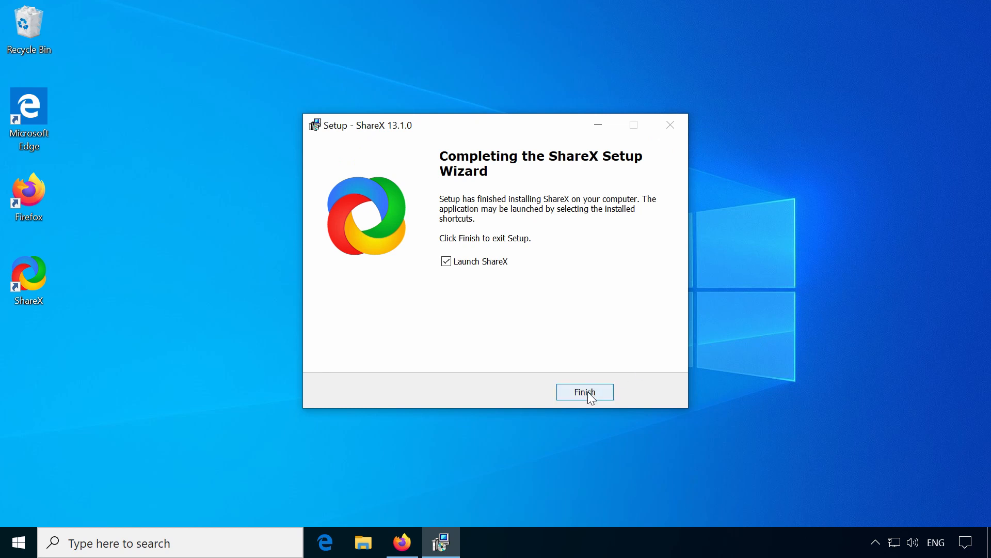
# Step: Complete the setup wizard and launch ShareX from its desktop shortcut
pyautogui.click(583, 391)
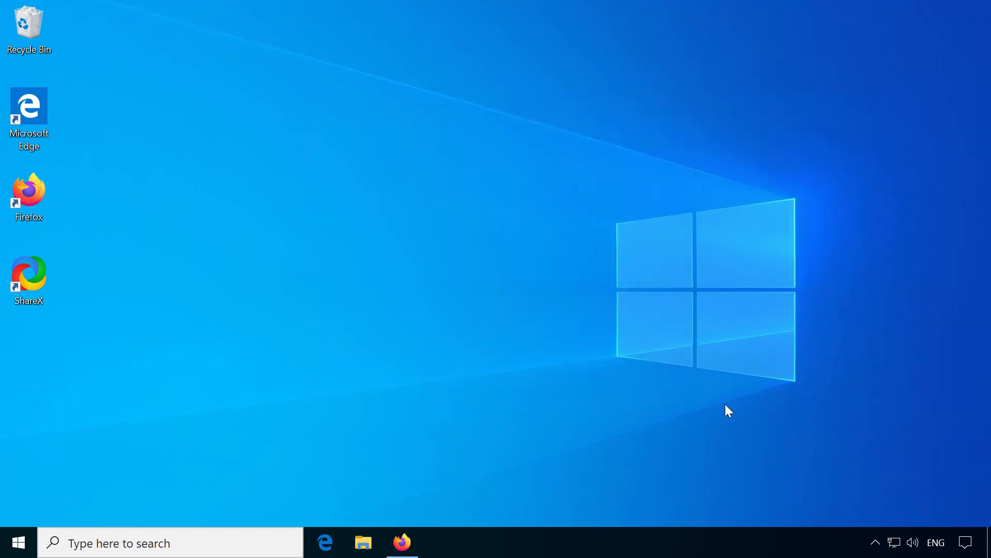
pyautogui.doubleClick(28, 275)
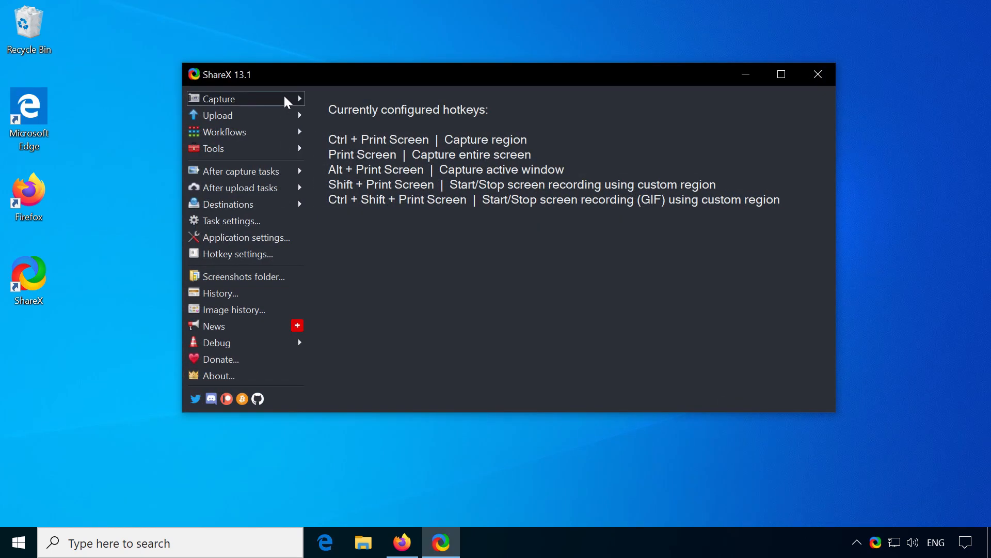
# Step: Take a fullscreen capture and a single-window capture from the Capture menu
pyautogui.click(220, 98)
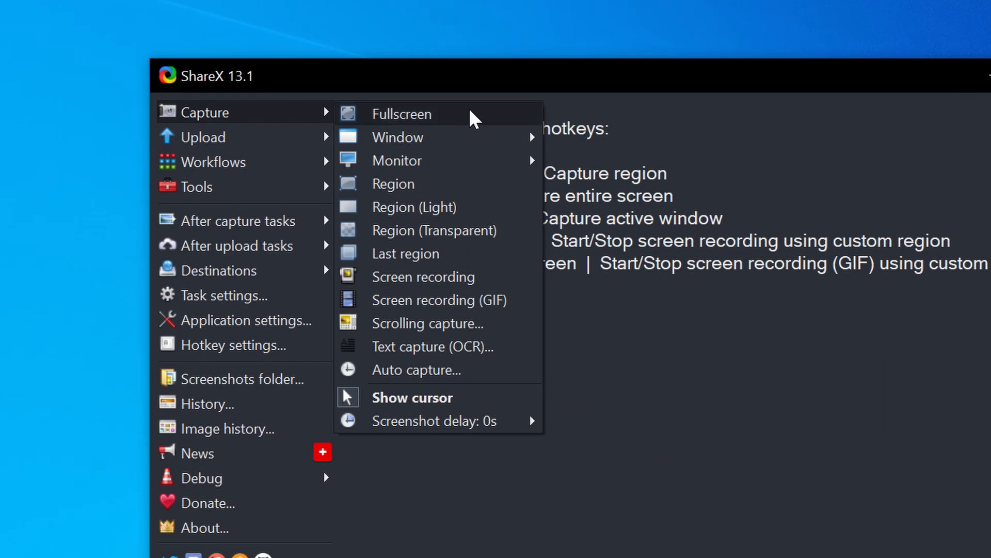
pyautogui.moveTo(532, 119)
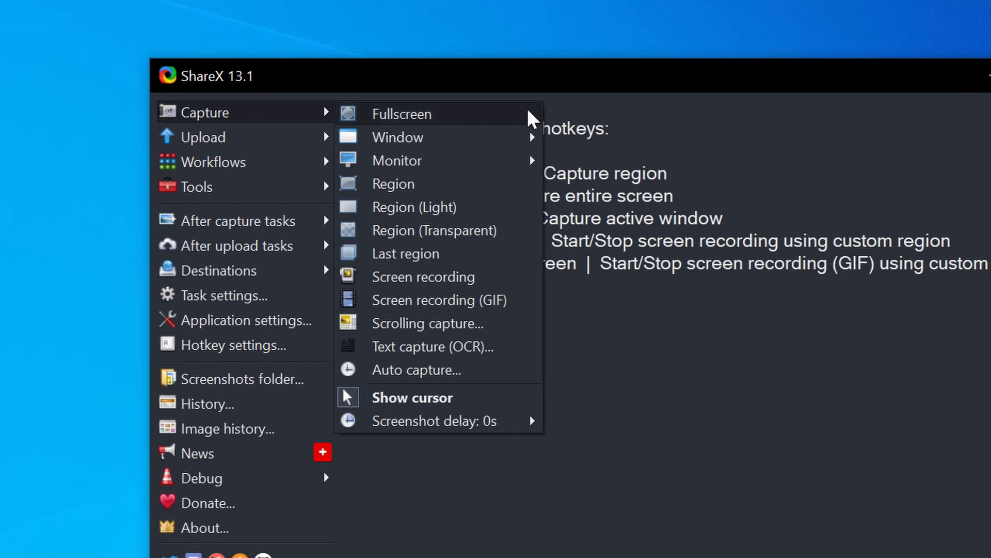
pyautogui.moveTo(397, 137)
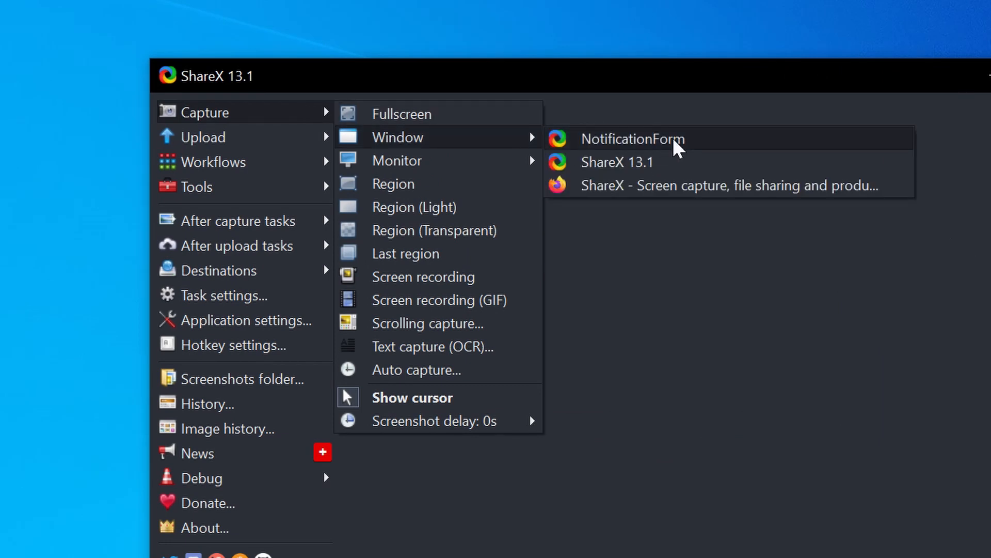
pyautogui.click(632, 139)
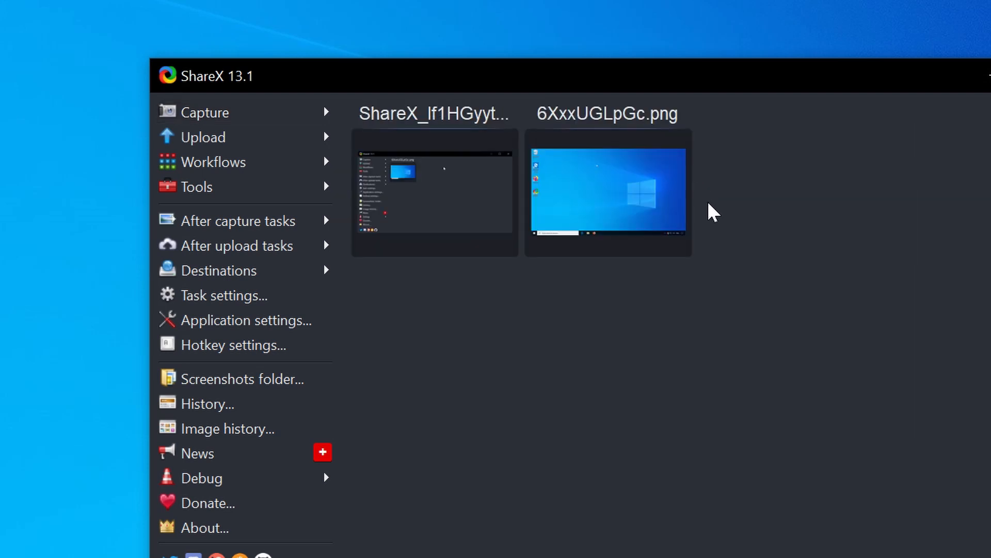
pyautogui.moveTo(720, 297)
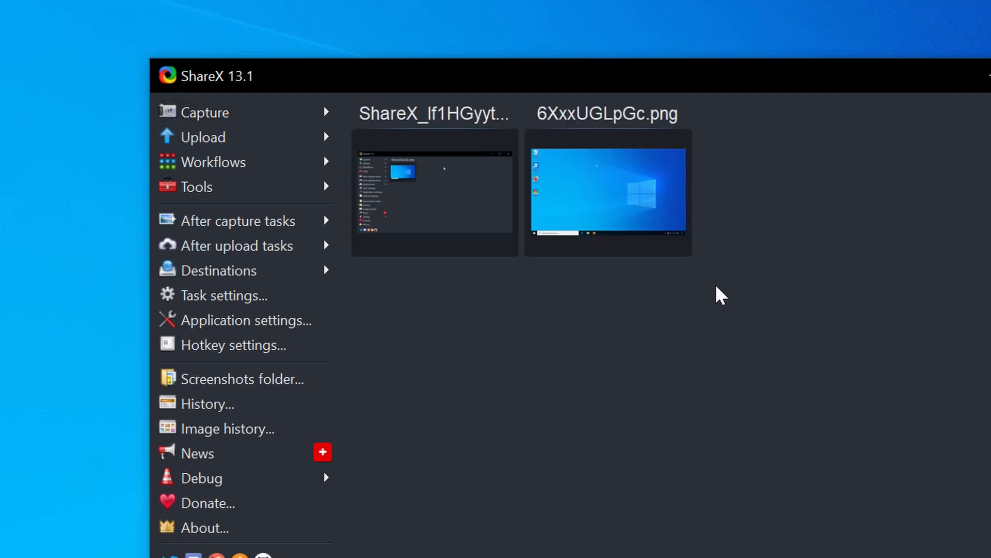
# Step: Capture a desktop region around the Windows logo with Capture > Region
pyautogui.click(205, 112)
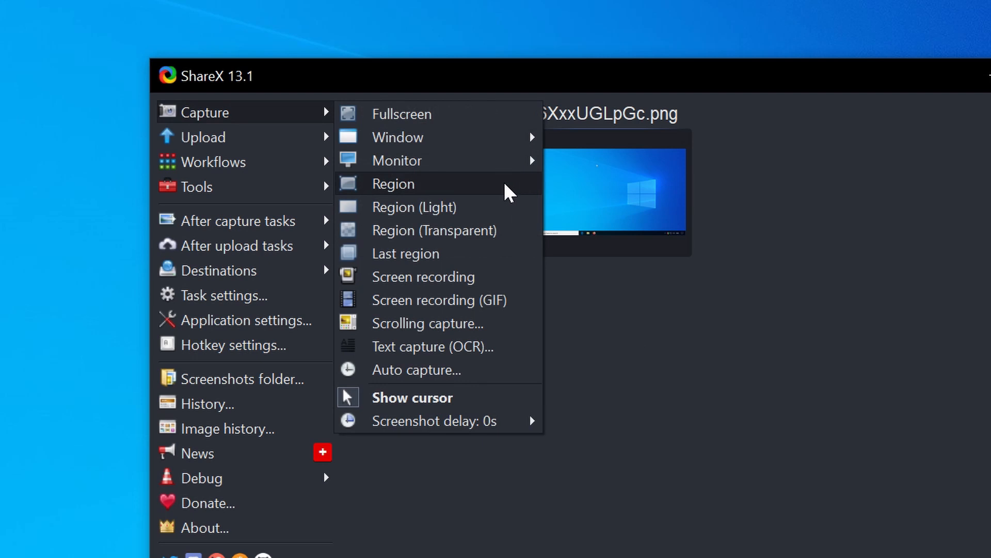
pyautogui.click(394, 184)
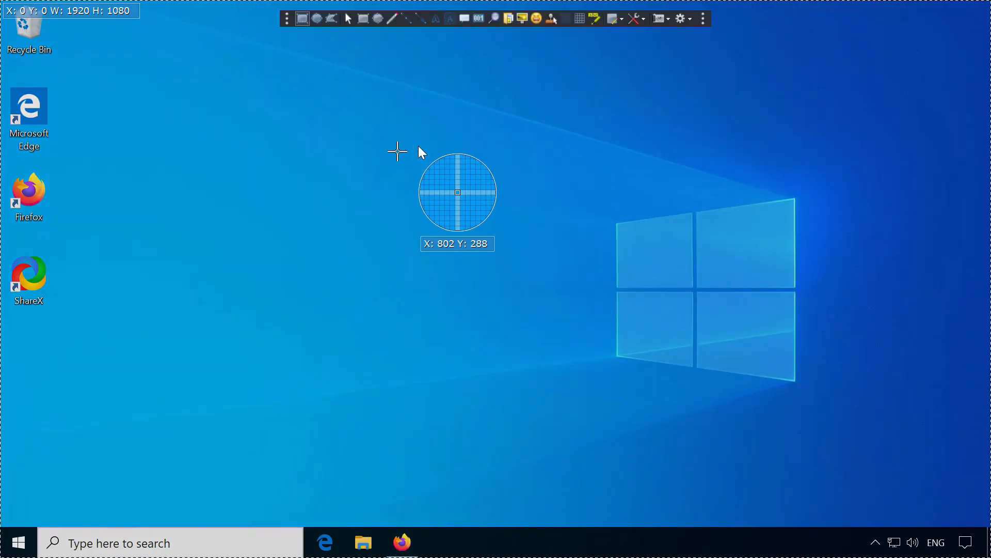
pyautogui.moveTo(582, 160)
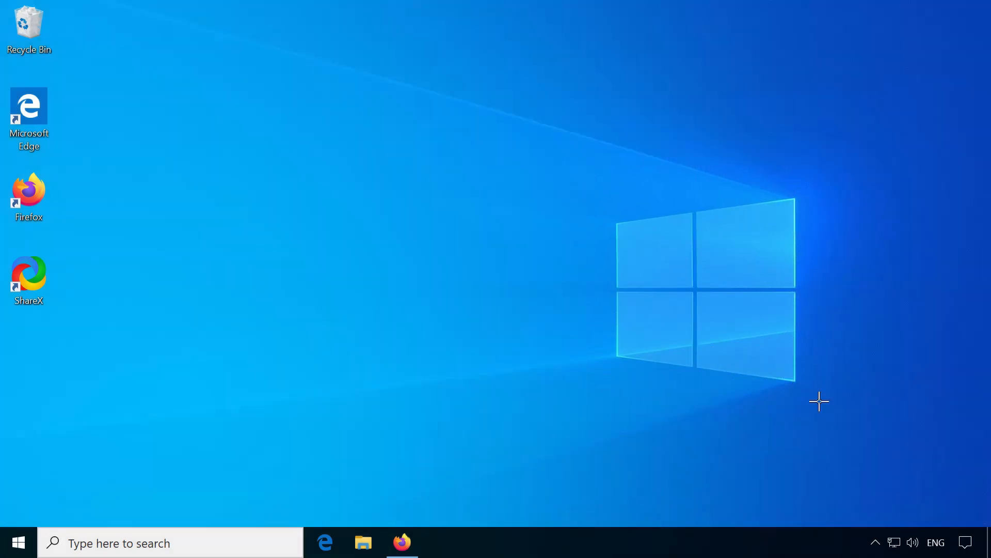
pyautogui.doubleClick(28, 278)
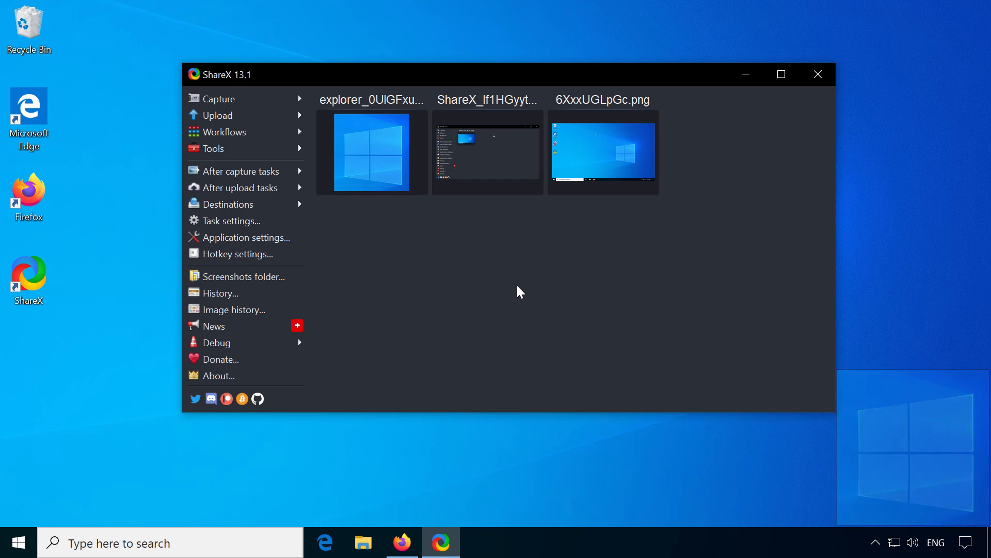
pyautogui.click(218, 99)
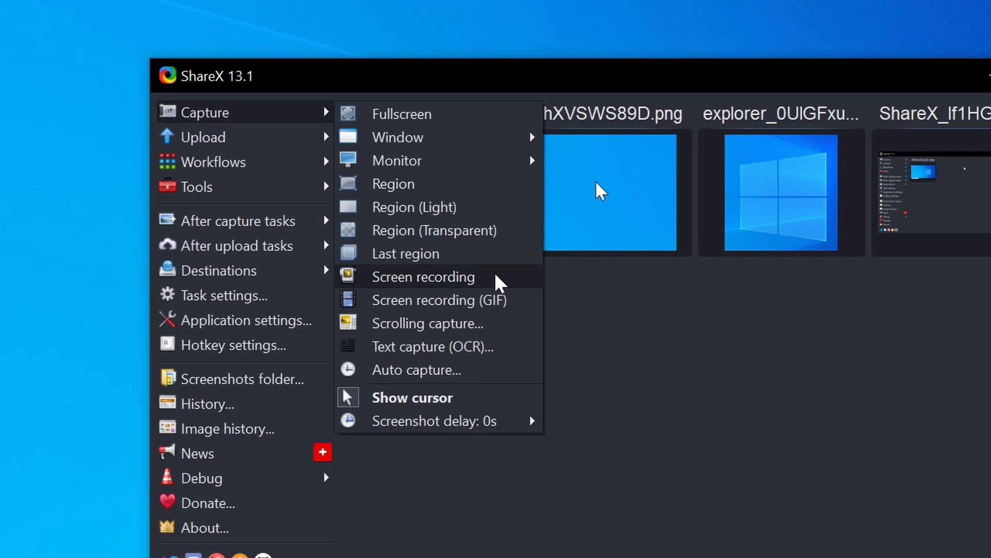
# Step: Start a screen recording and accept automatically downloading the missing ffmpeg.exe
pyautogui.click(422, 276)
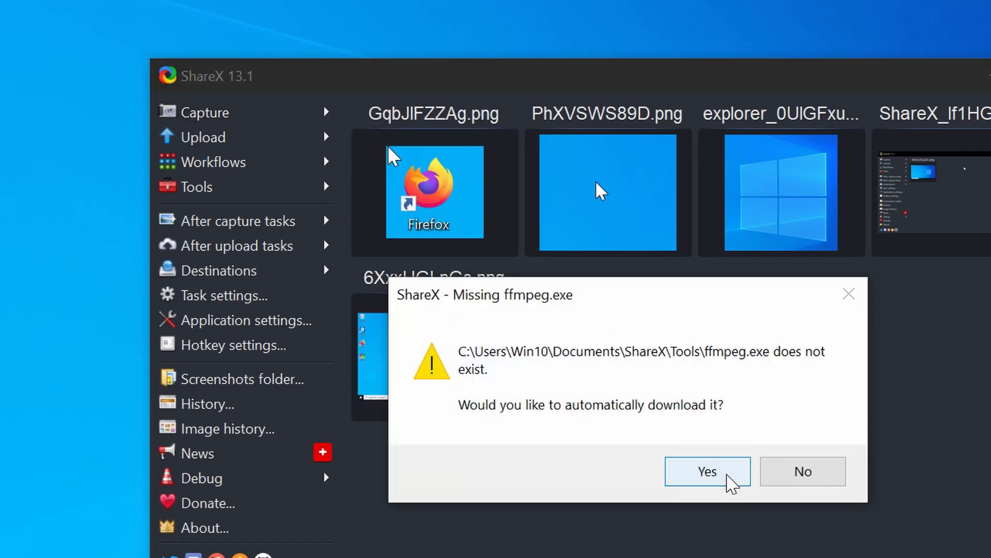
pyautogui.click(707, 471)
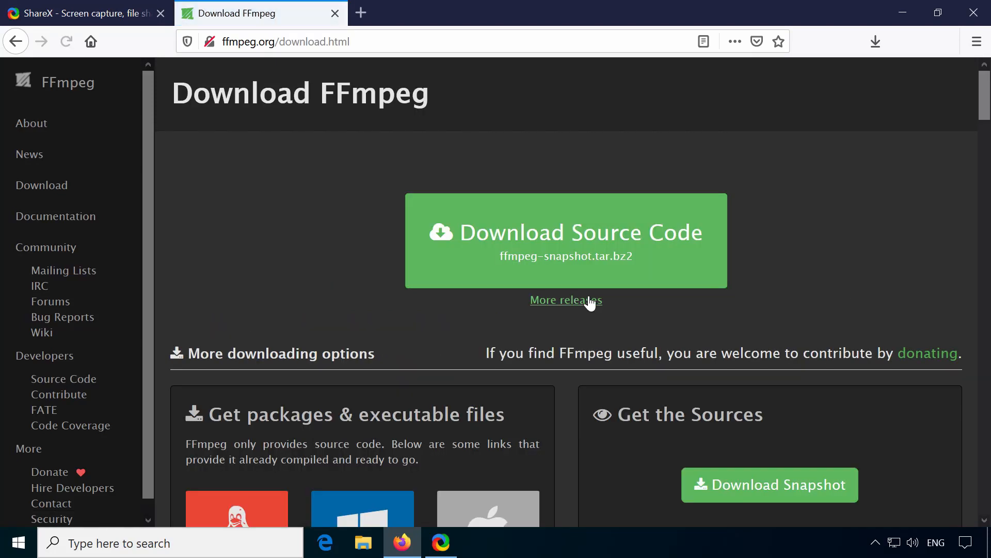
# Step: Open Documents\ShareX in File Explorer and confirm FFmpeg downloaded successfully
pyautogui.click(363, 543)
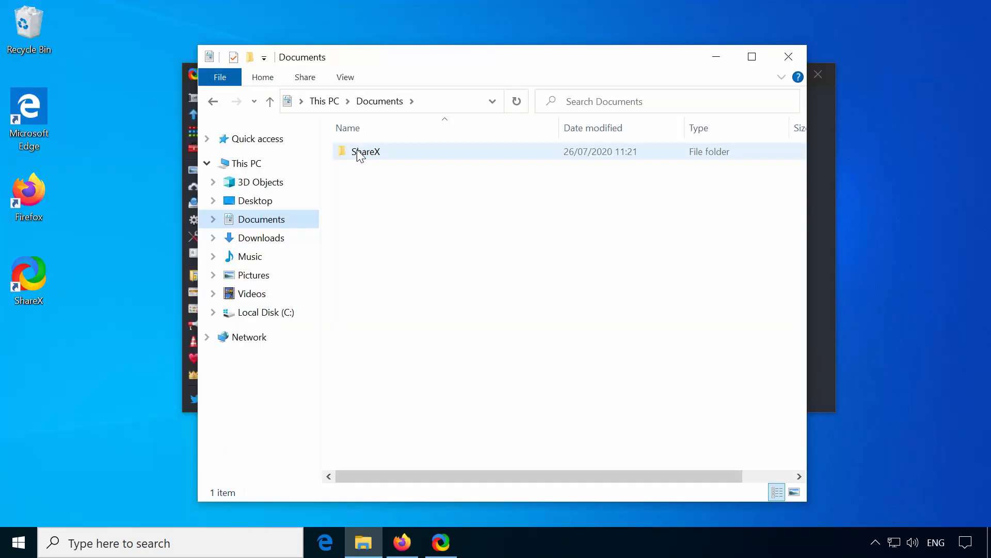
pyautogui.doubleClick(366, 151)
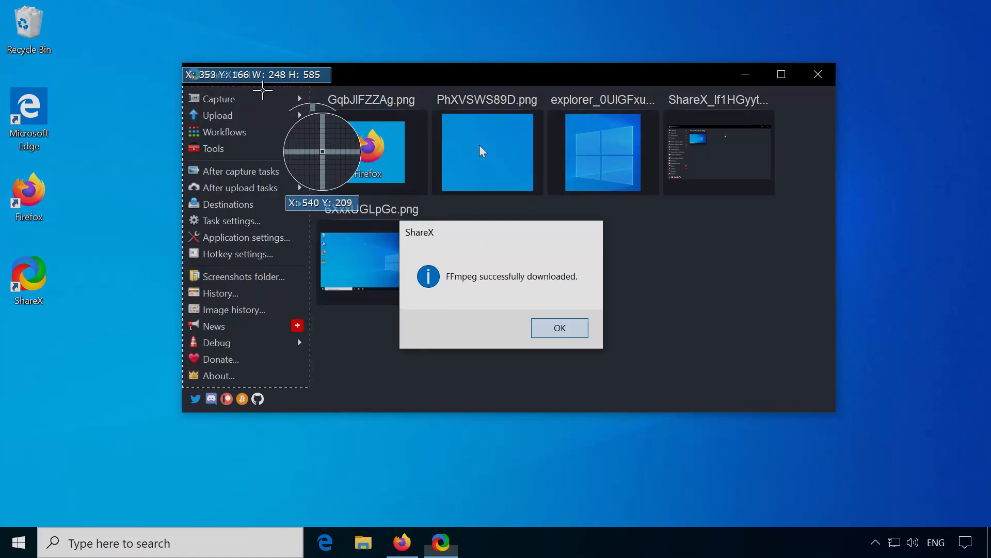
pyautogui.click(559, 328)
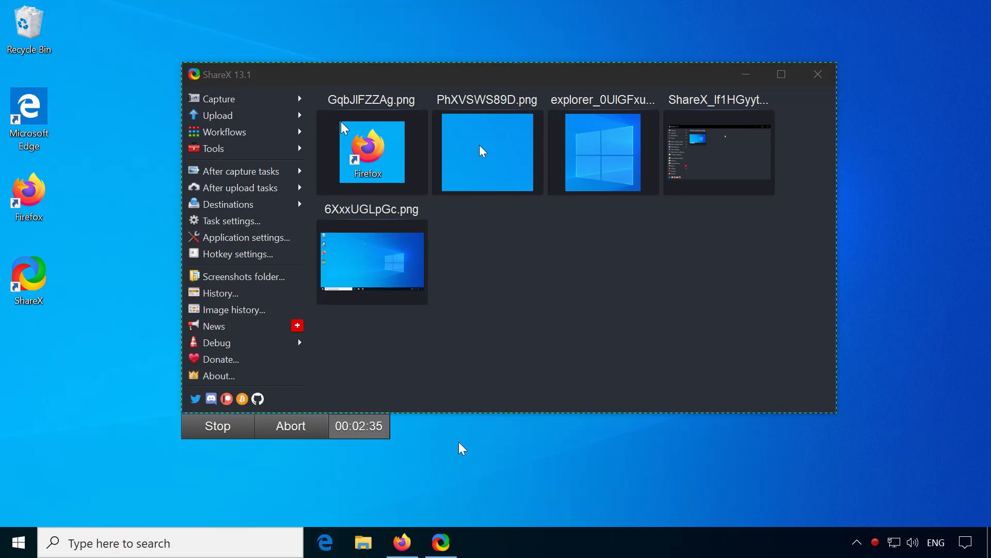
# Step: Stop the screen recording to save the MP4, then start a GIF screen recording
pyautogui.click(218, 99)
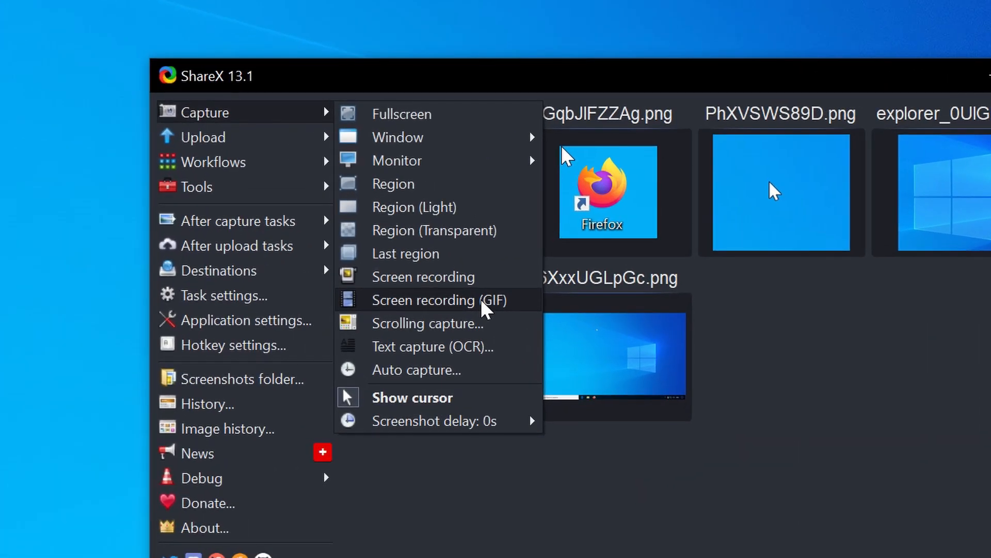
pyautogui.click(428, 323)
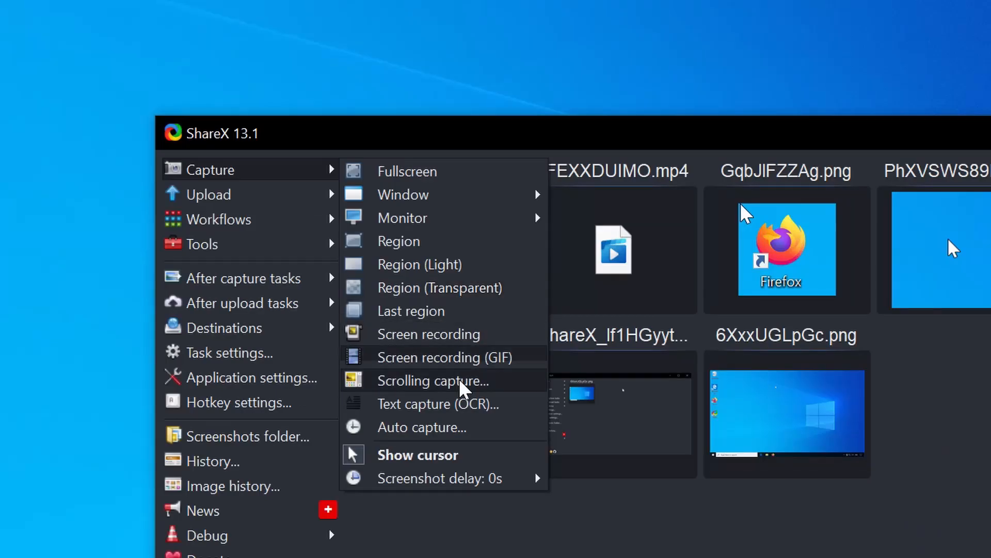
# Step: Start a scrolling capture and answer the text recognition upload permission prompt
pyautogui.click(433, 380)
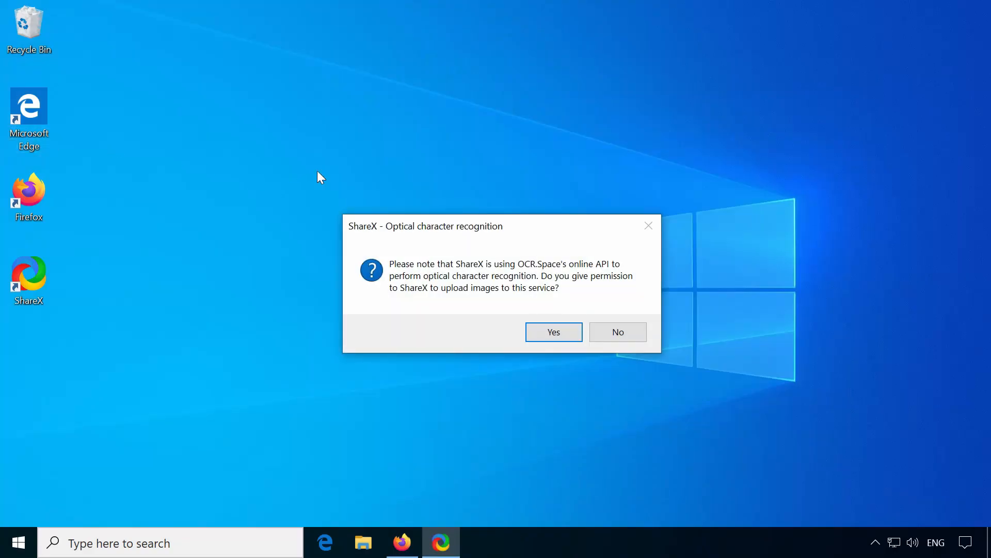
pyautogui.moveTo(479, 332)
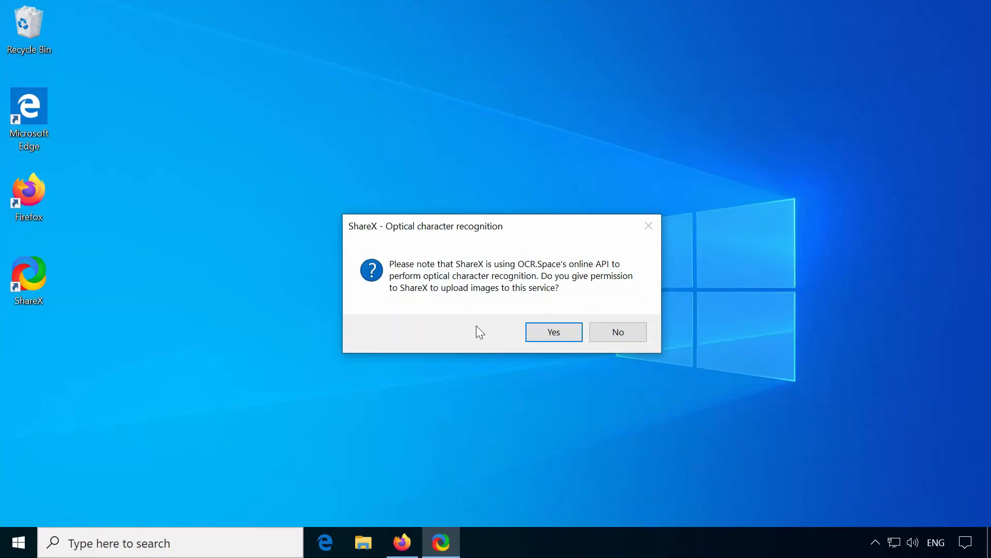
pyautogui.click(552, 332)
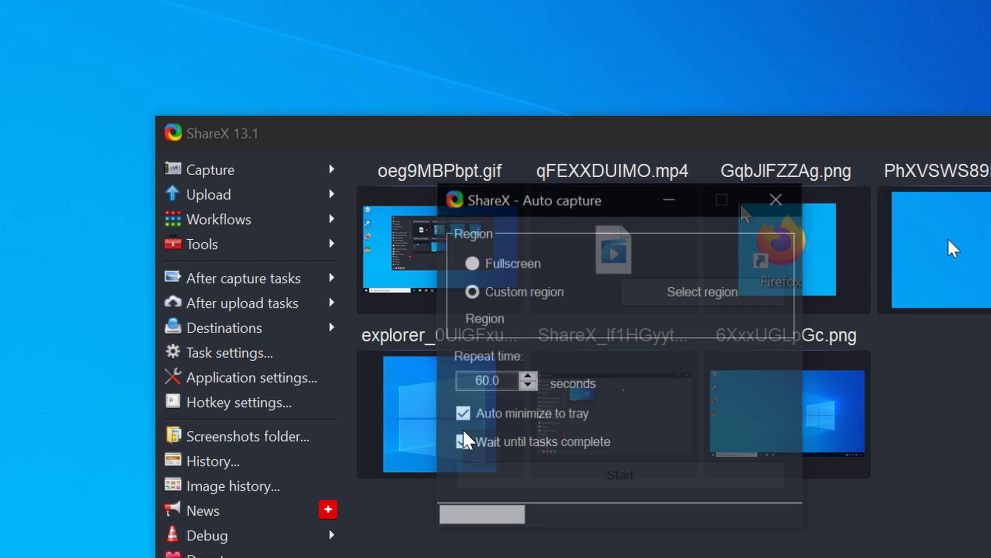
pyautogui.click(462, 442)
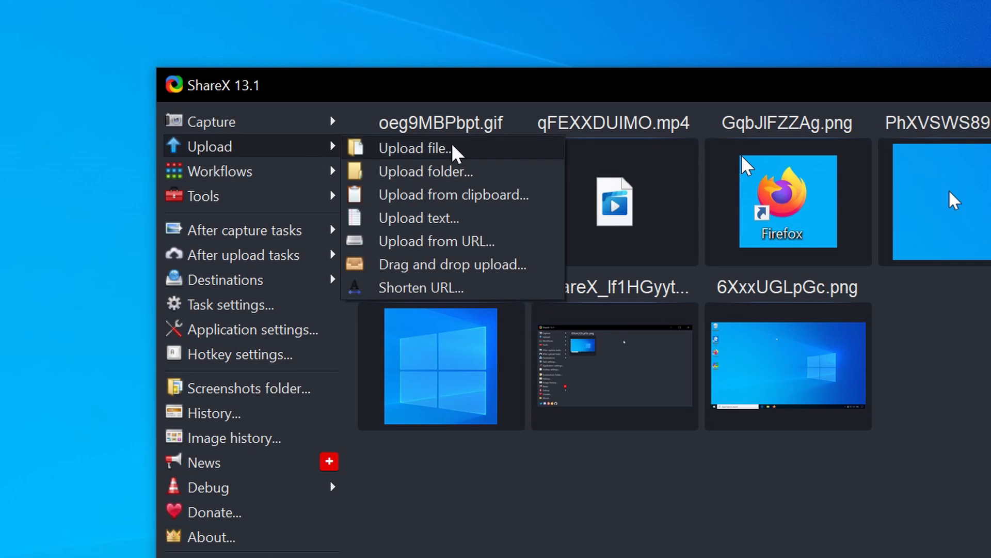
pyautogui.moveTo(552, 169)
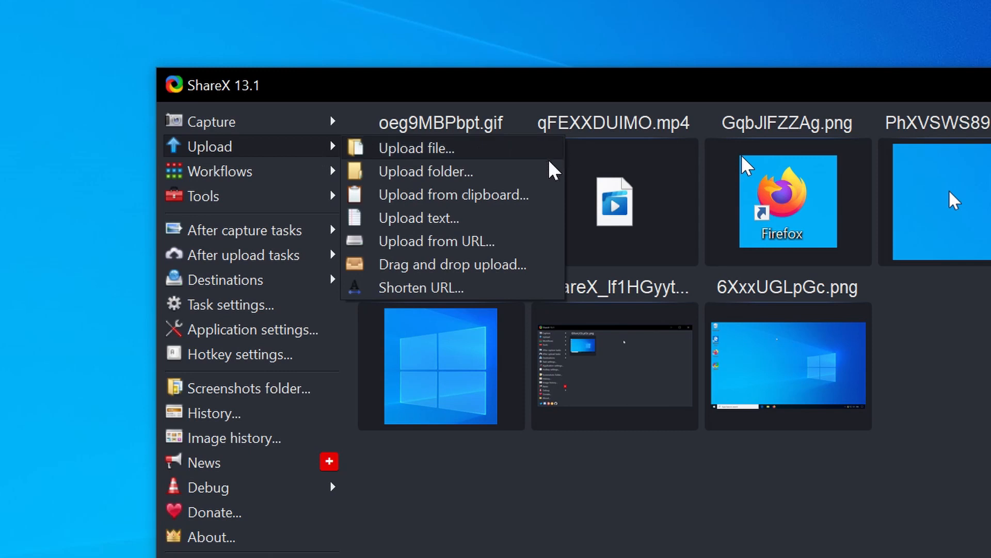
pyautogui.moveTo(555, 184)
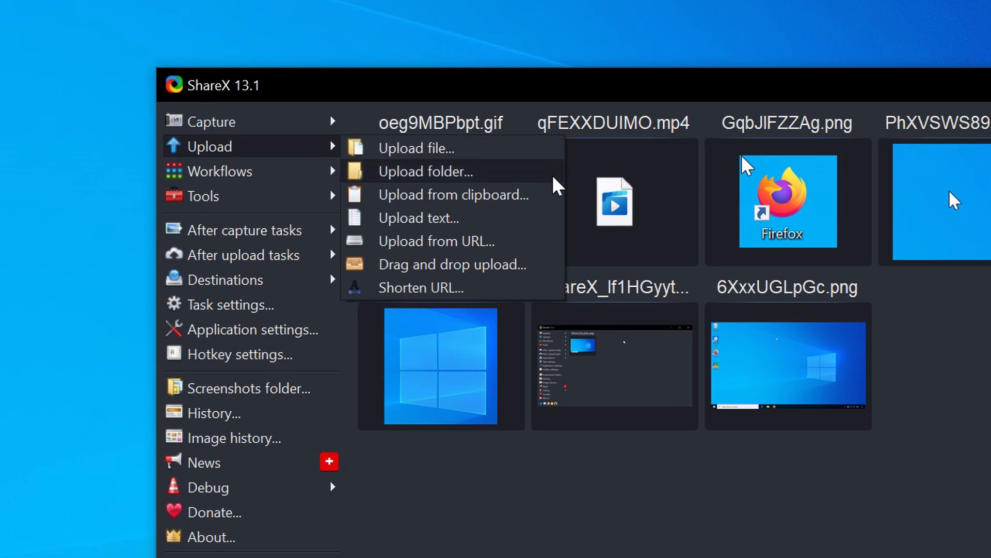
pyautogui.moveTo(452, 194)
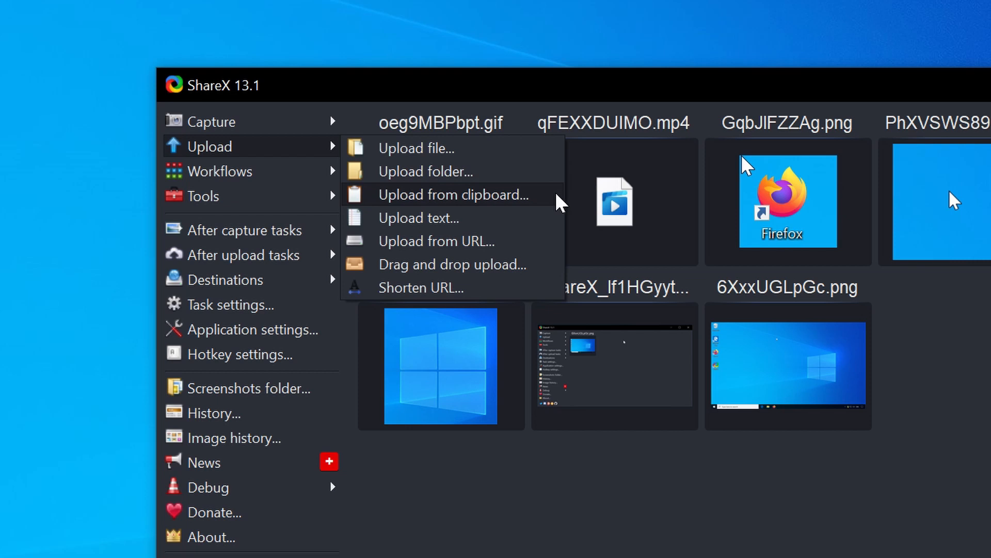
pyautogui.moveTo(553, 288)
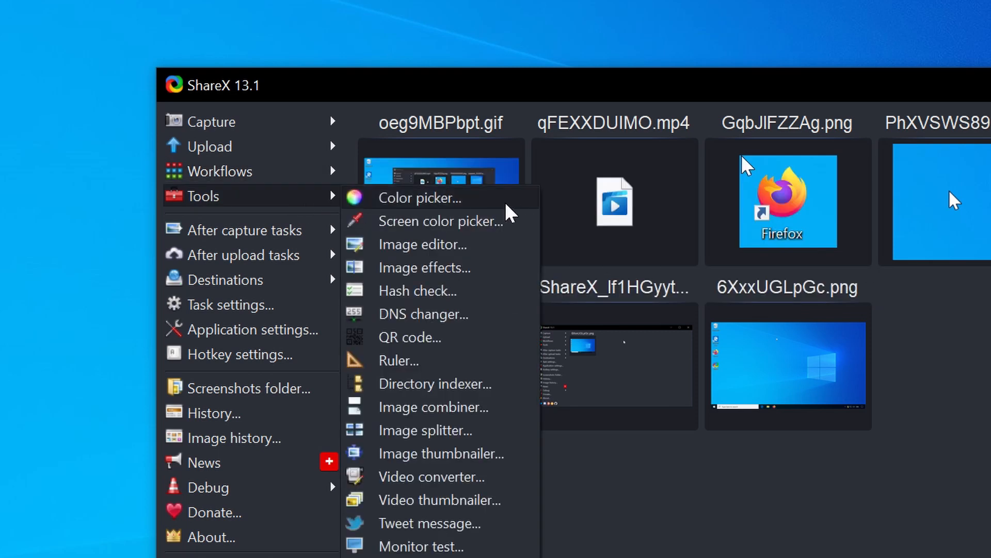
# Step: Pick a crimson red, sample an on-screen orange, then open the image editor
pyautogui.click(420, 197)
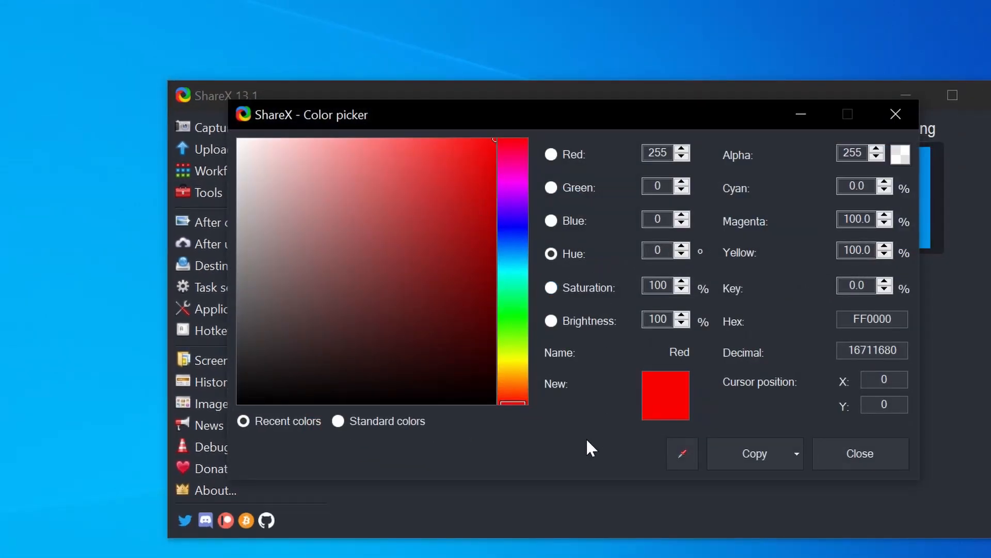
pyautogui.click(442, 182)
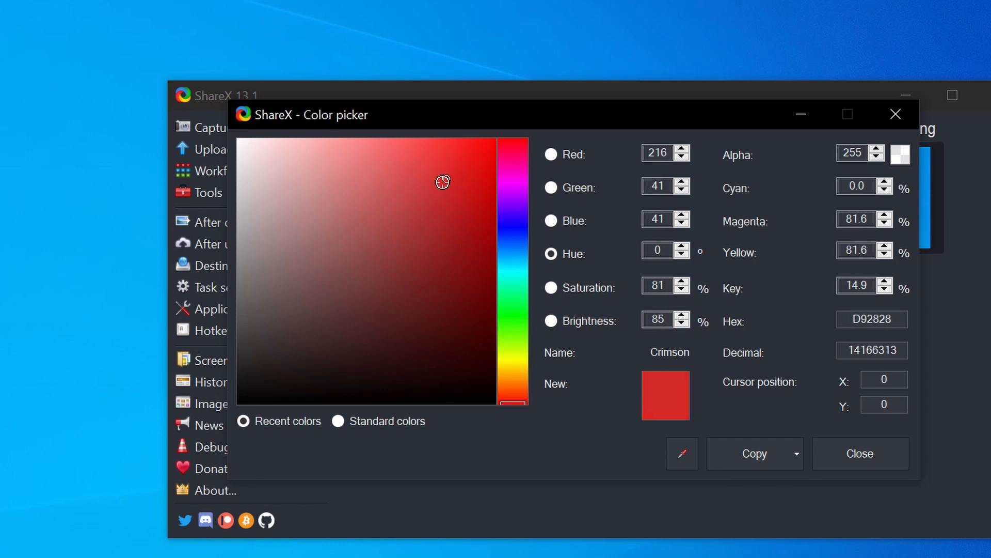
pyautogui.click(859, 453)
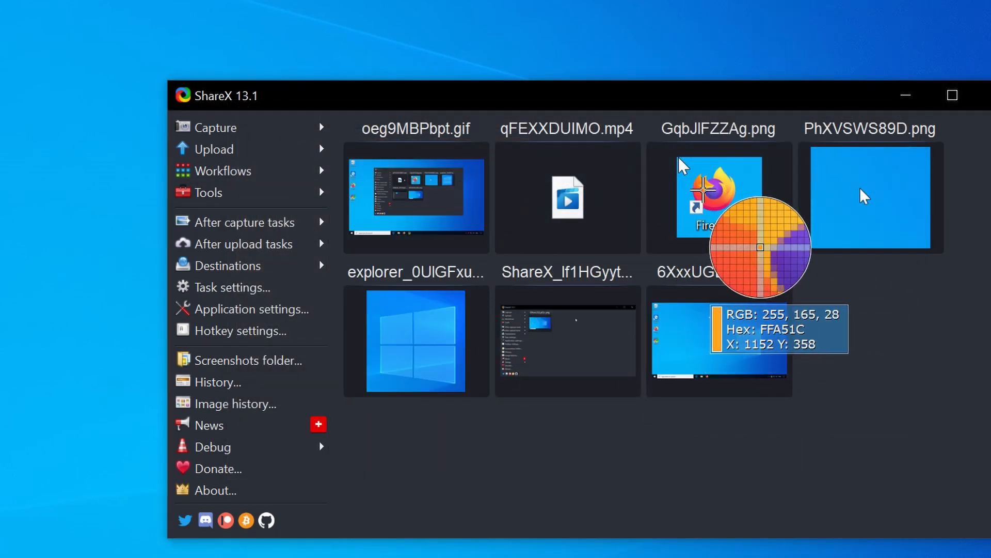
pyautogui.click(208, 192)
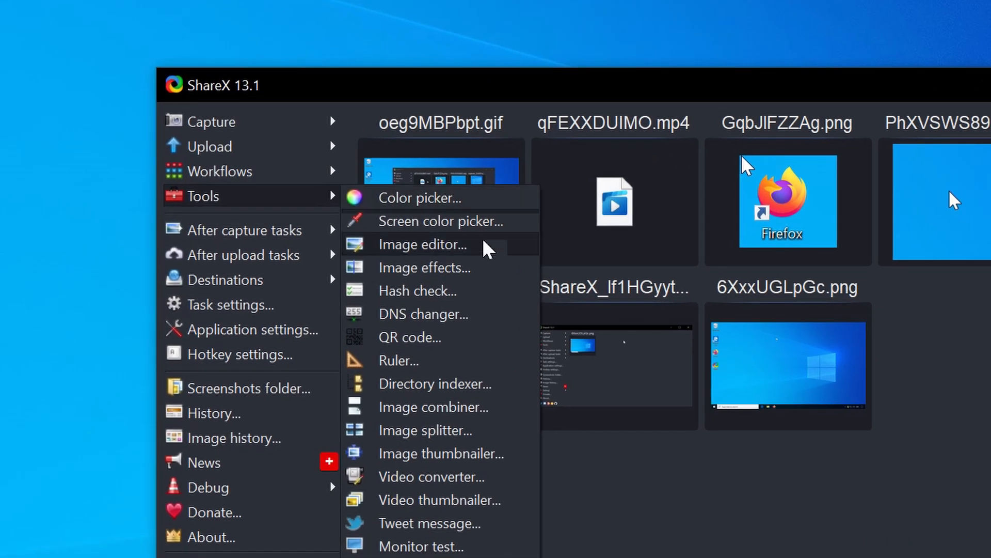
pyautogui.click(423, 244)
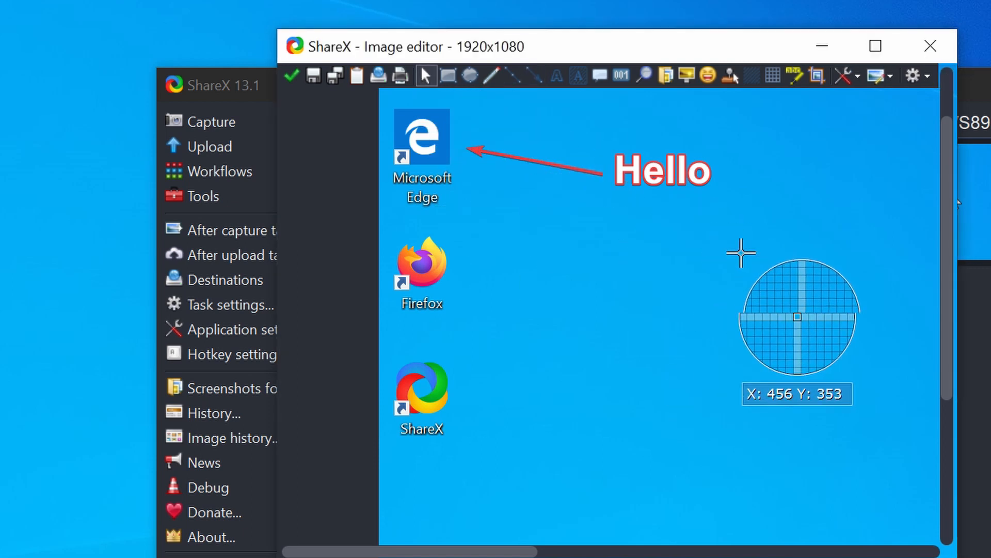
pyautogui.moveTo(458, 315)
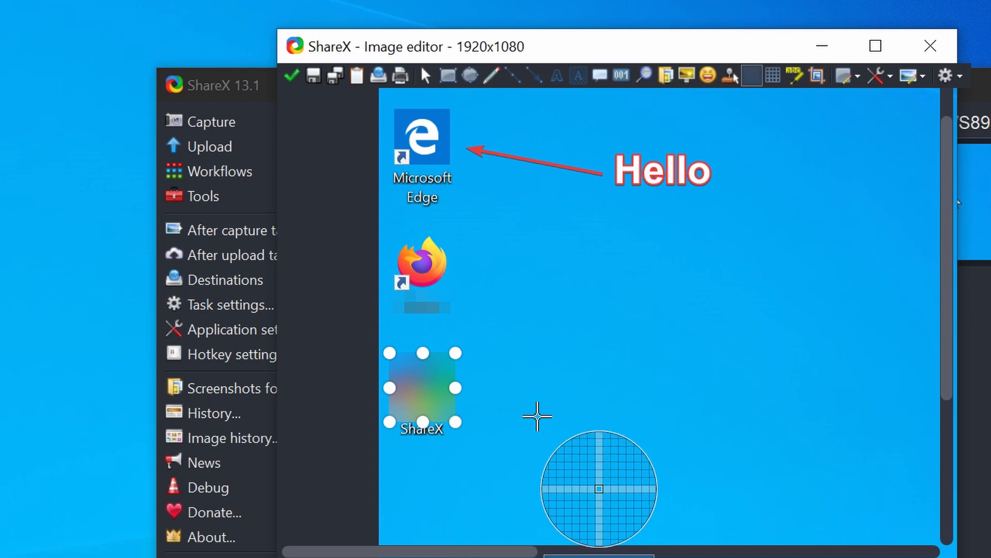
# Step: Leave the image editor and browse Add > Adjustments in Image effects
pyautogui.click(203, 196)
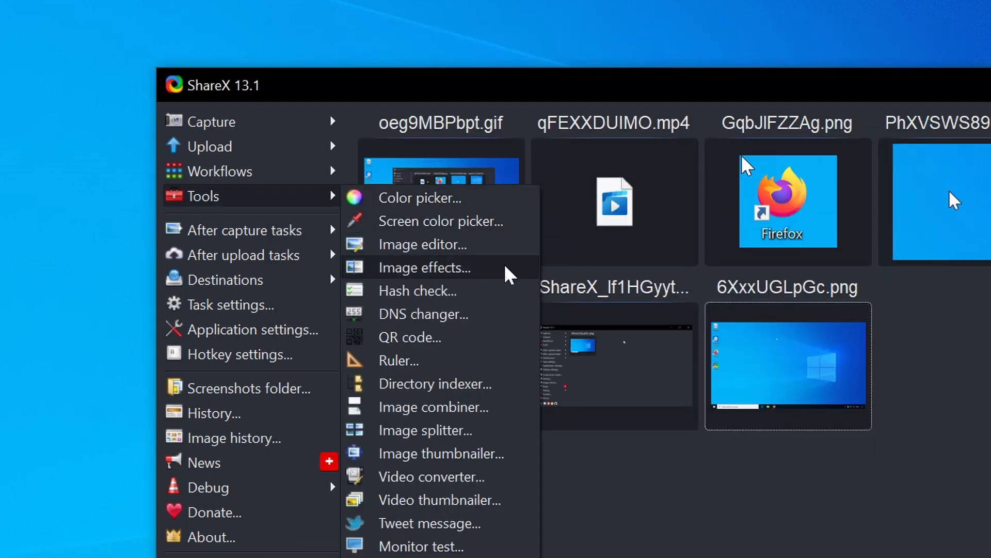
pyautogui.click(425, 267)
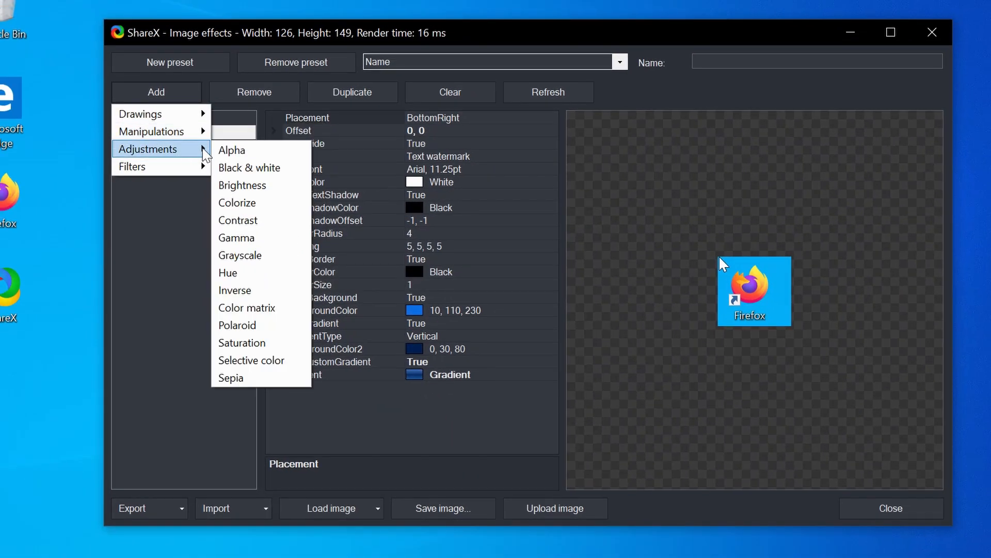
pyautogui.click(237, 202)
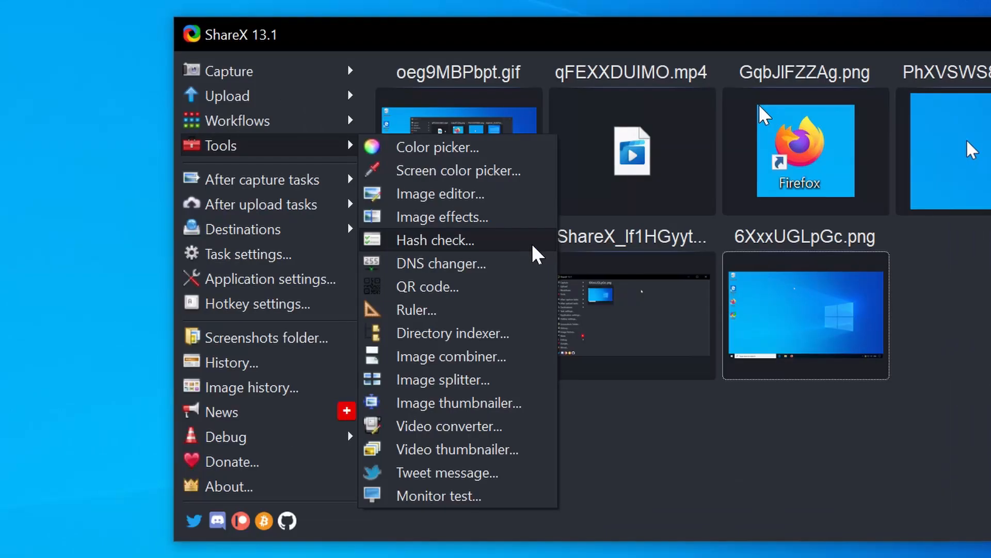
# Step: Run Hash check with SHA-256 on the downloaded ShareX setup file until it reaches 100%
pyautogui.click(435, 240)
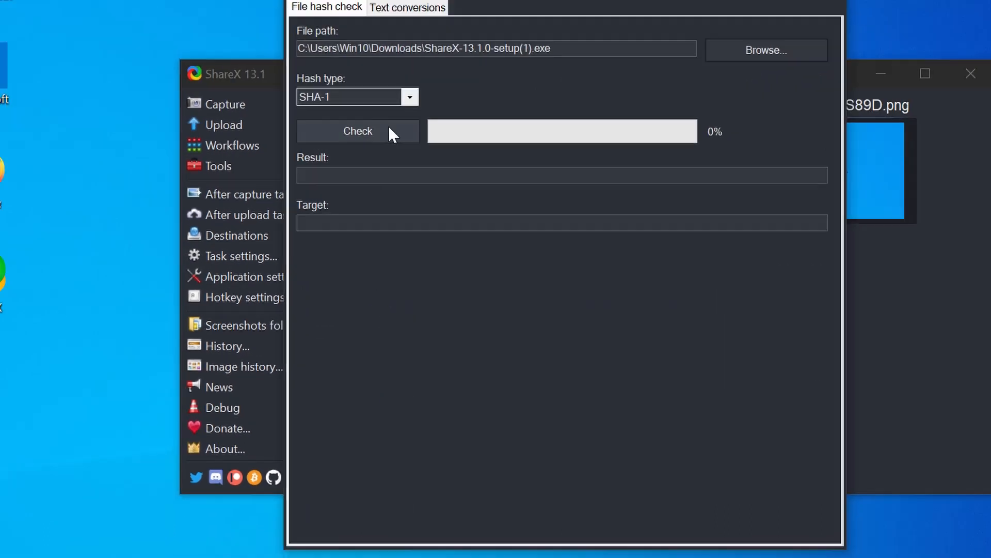
pyautogui.click(409, 97)
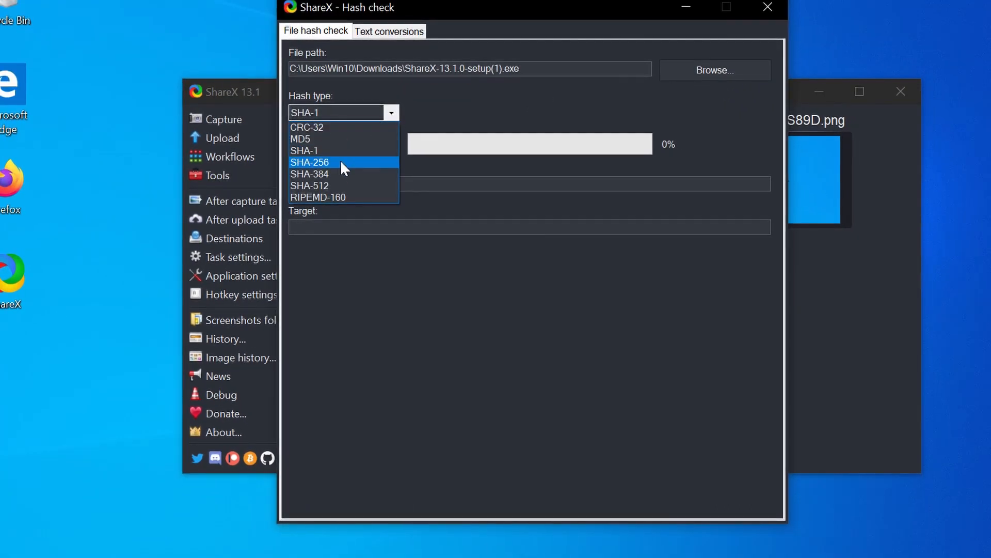
pyautogui.click(309, 163)
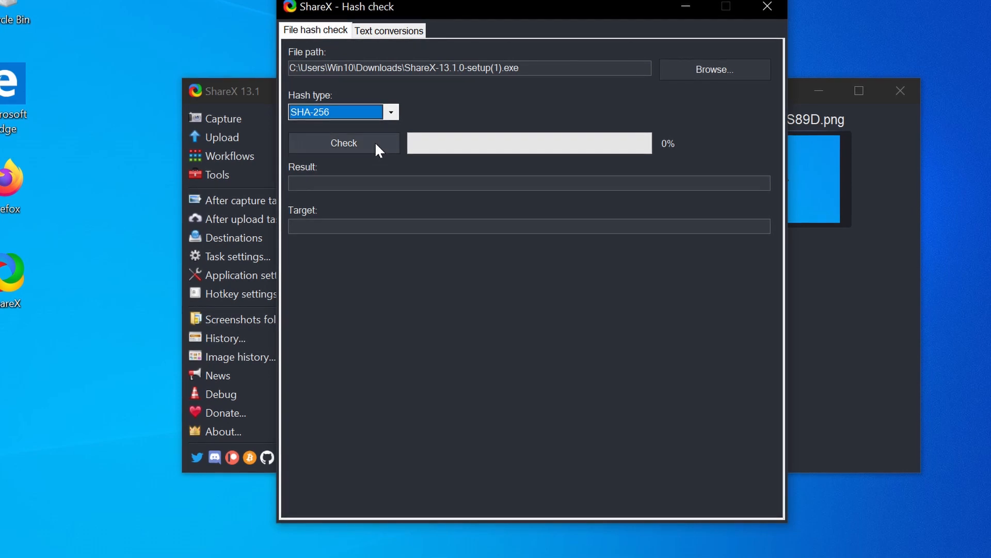
pyautogui.click(344, 143)
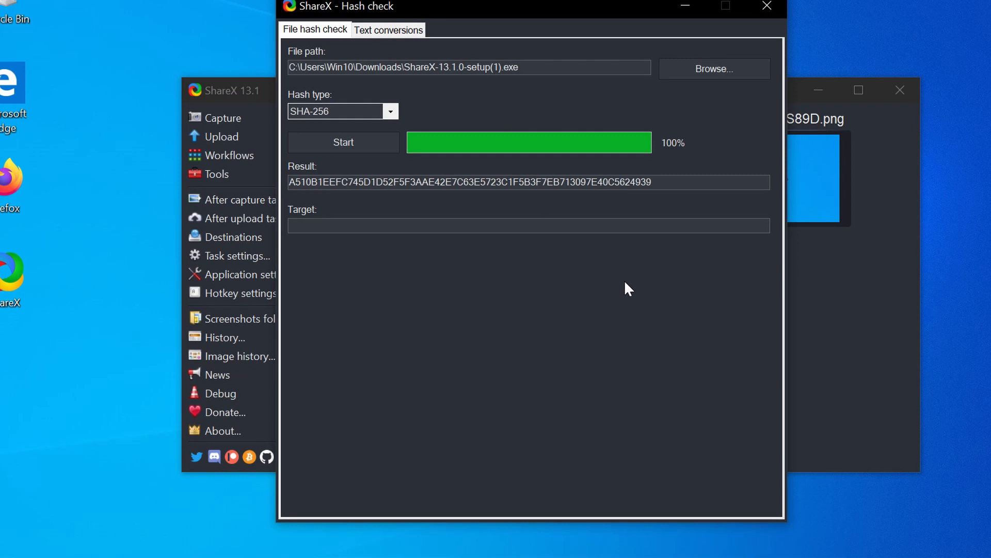
pyautogui.moveTo(645, 201)
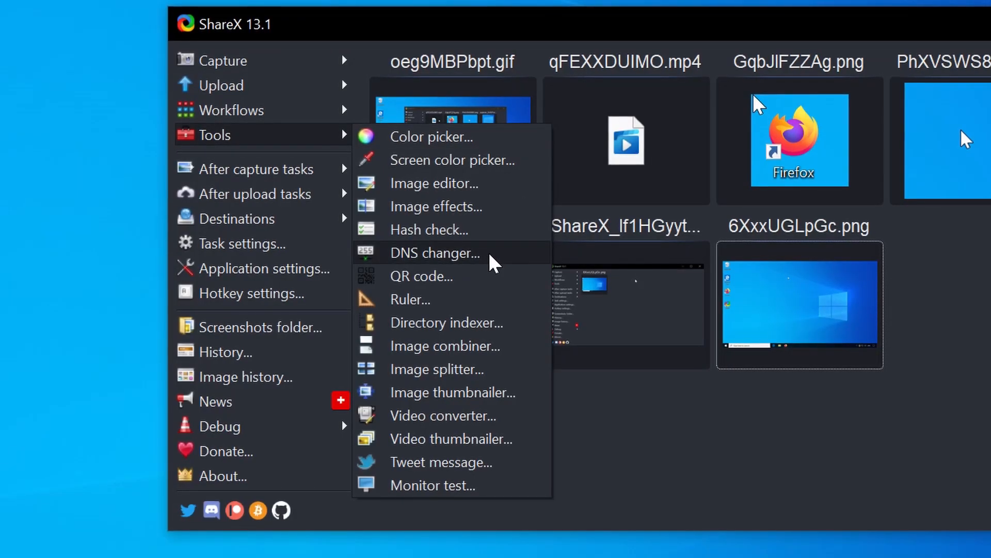
pyautogui.click(435, 253)
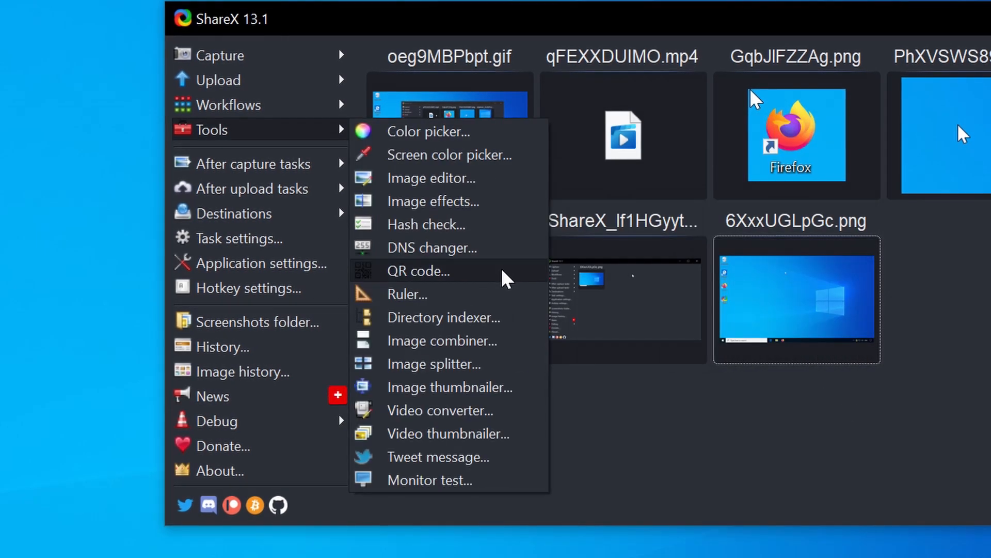
pyautogui.click(419, 271)
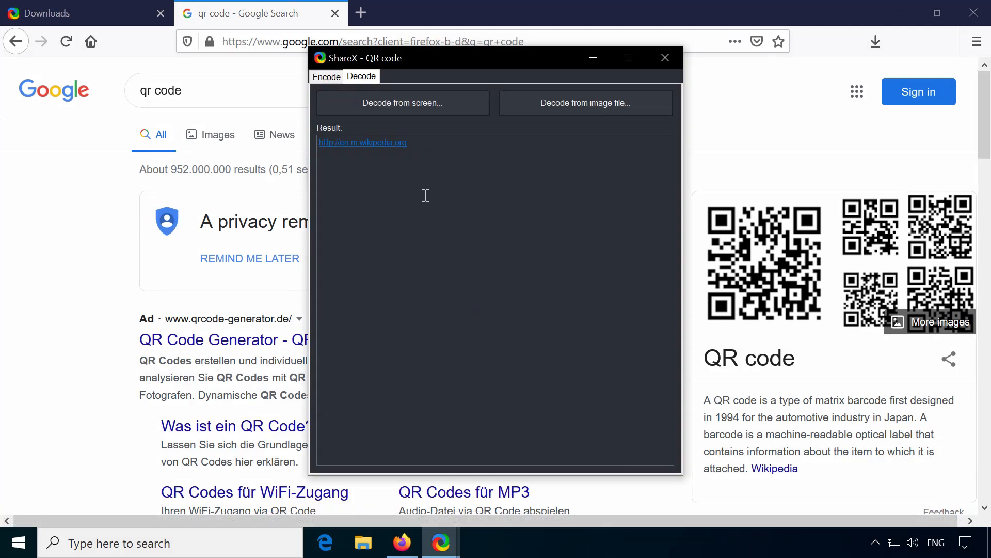
pyautogui.doubleClick(363, 141)
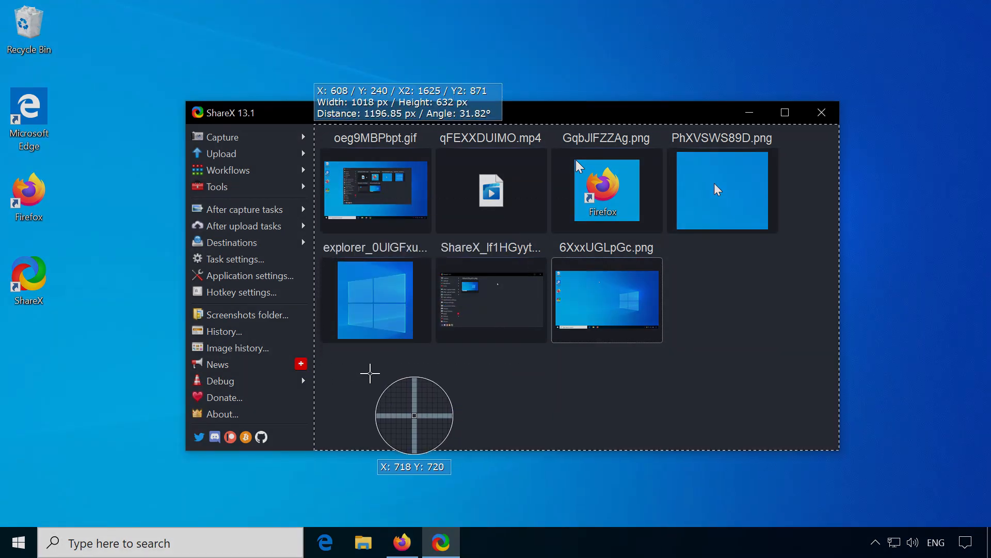
pyautogui.moveTo(436, 128)
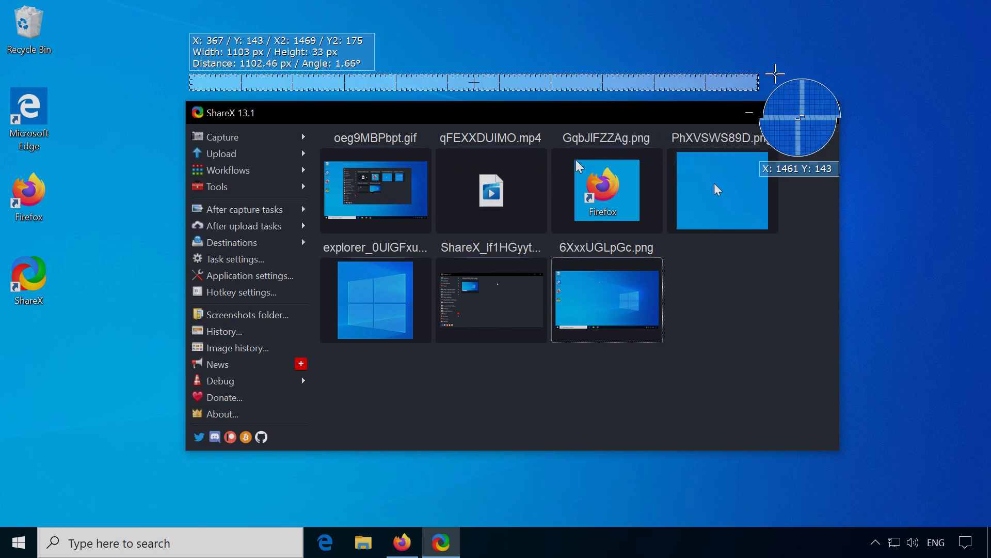
pyautogui.click(224, 186)
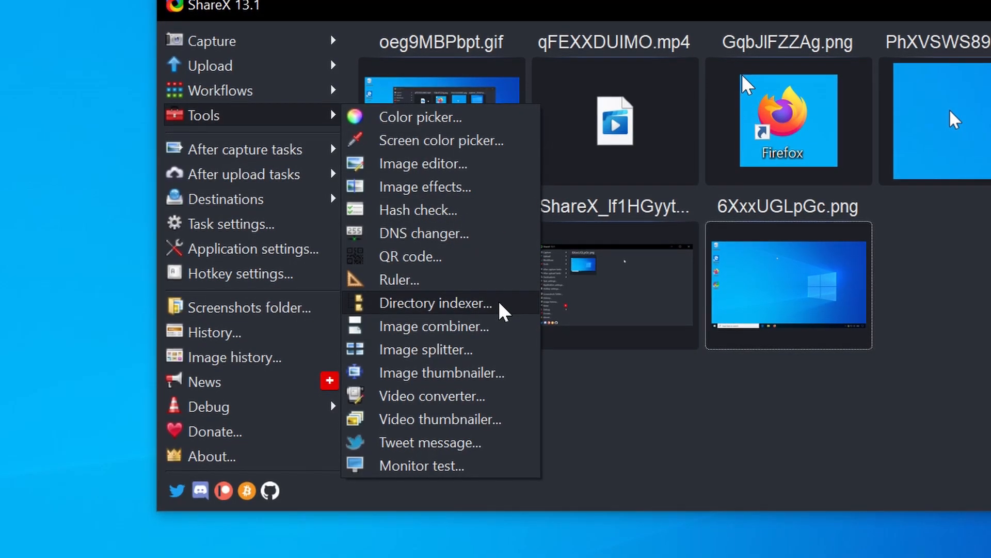
# Step: Preview Directory indexer, merge two screenshots with Image combiner, then preview Image thumbnailer
pyautogui.click(436, 303)
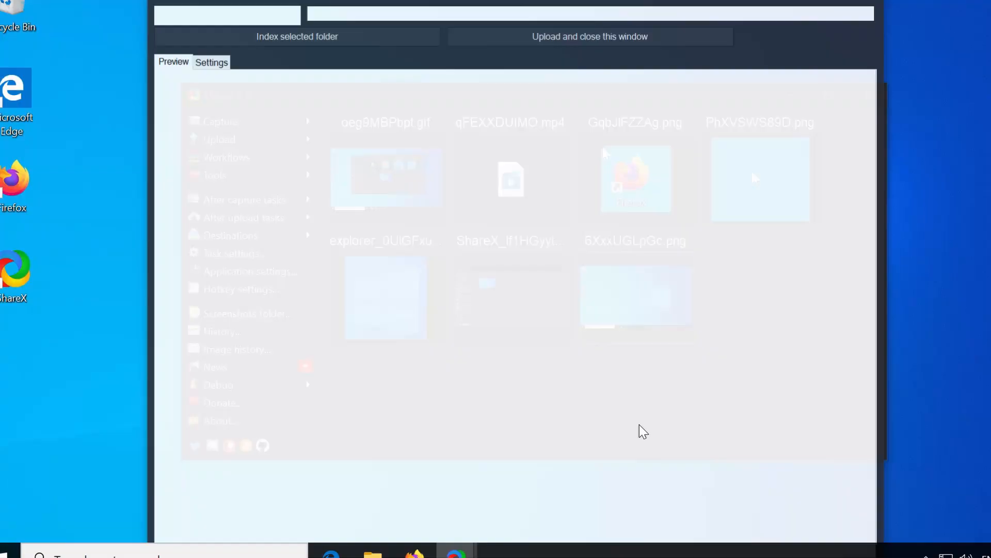
pyautogui.click(291, 57)
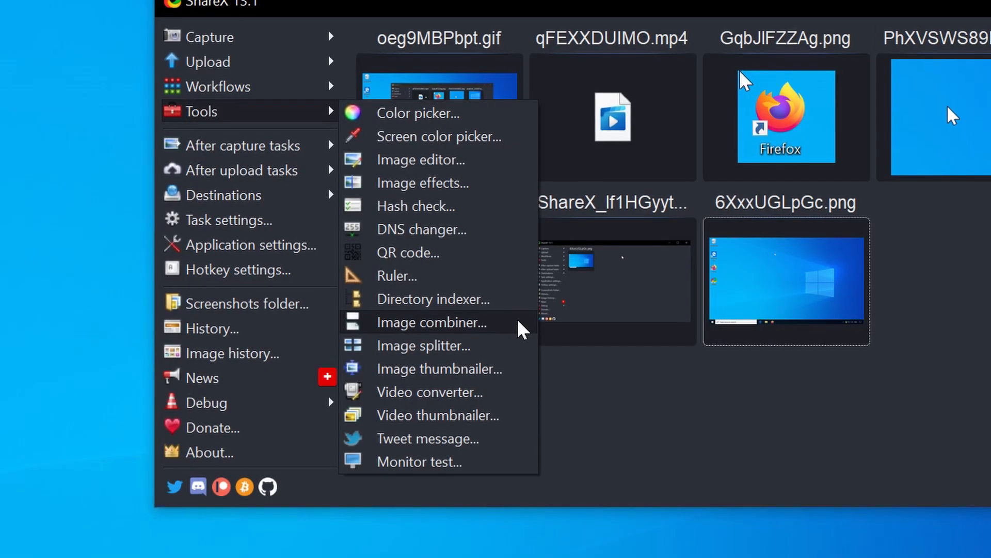
pyautogui.click(432, 322)
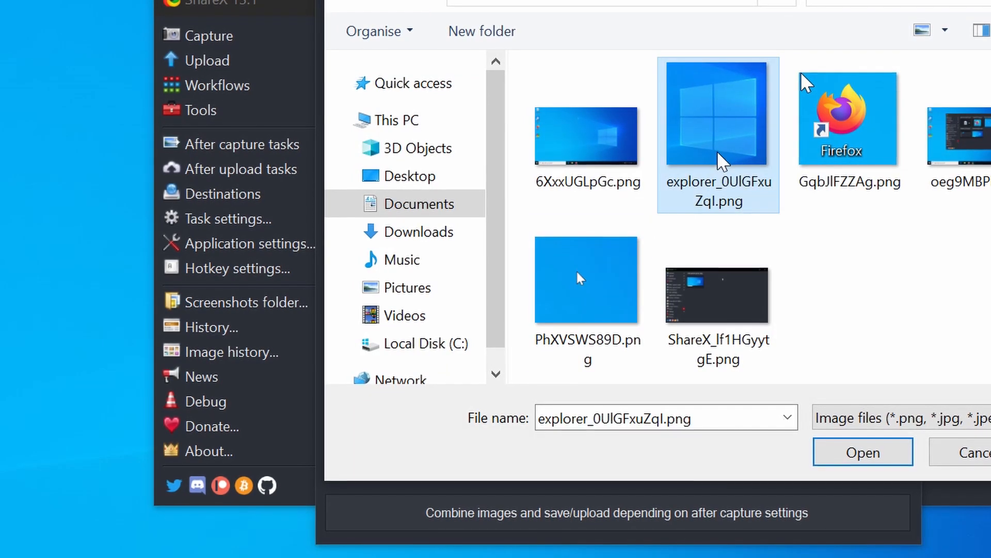
pyautogui.click(862, 452)
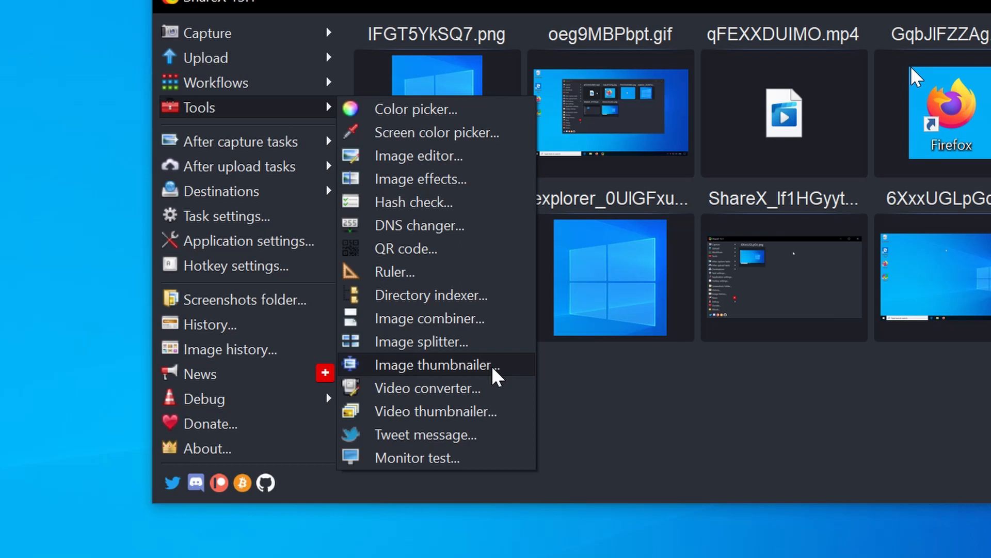
pyautogui.click(435, 364)
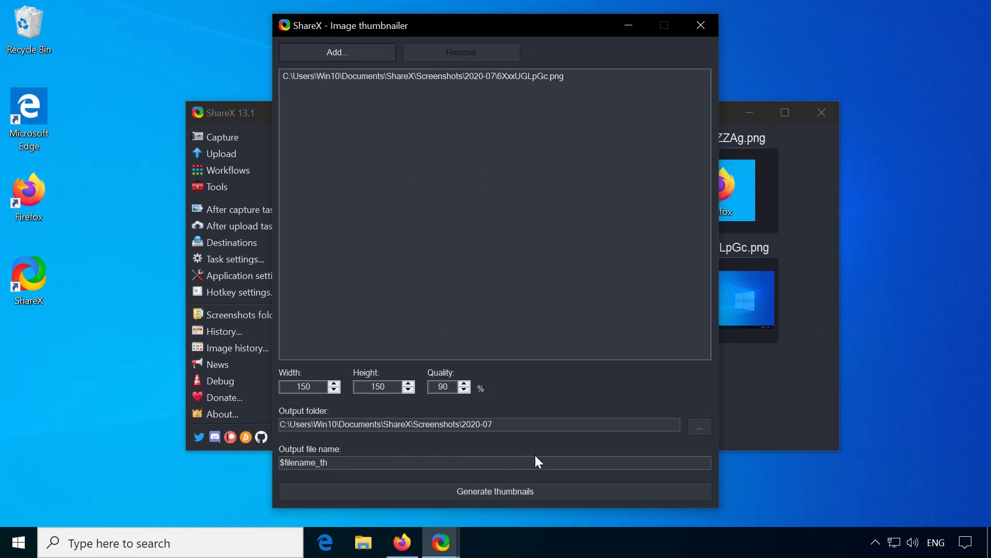
pyautogui.click(495, 491)
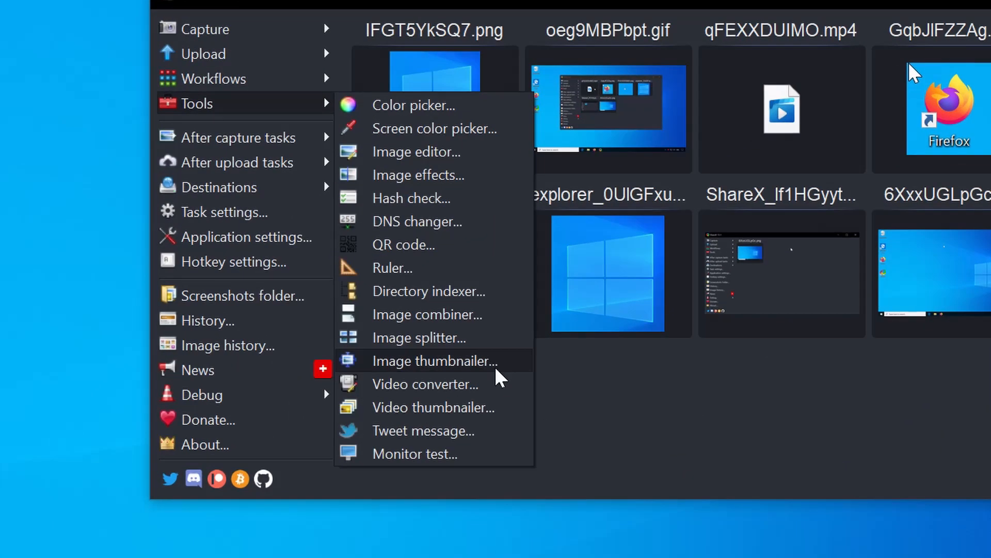
pyautogui.click(425, 384)
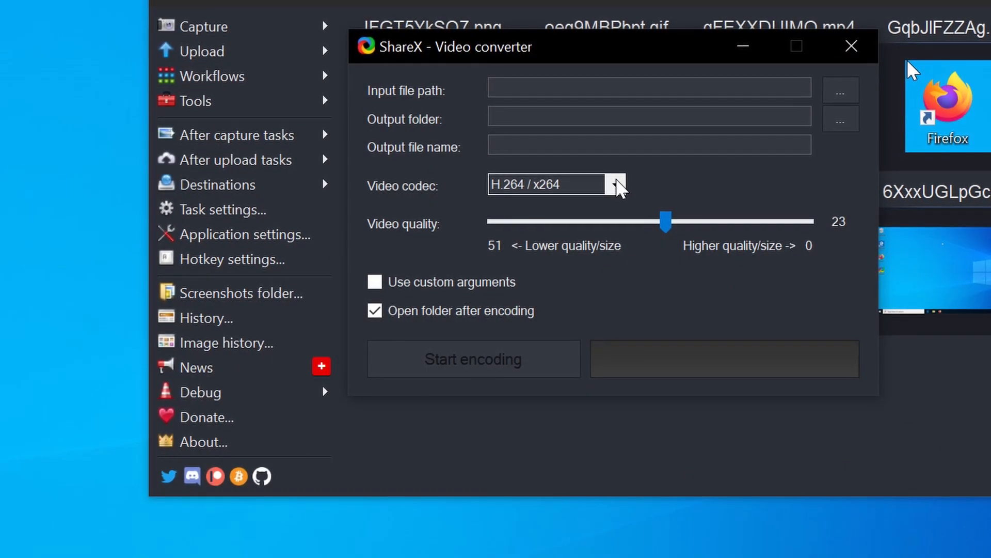
pyautogui.click(617, 184)
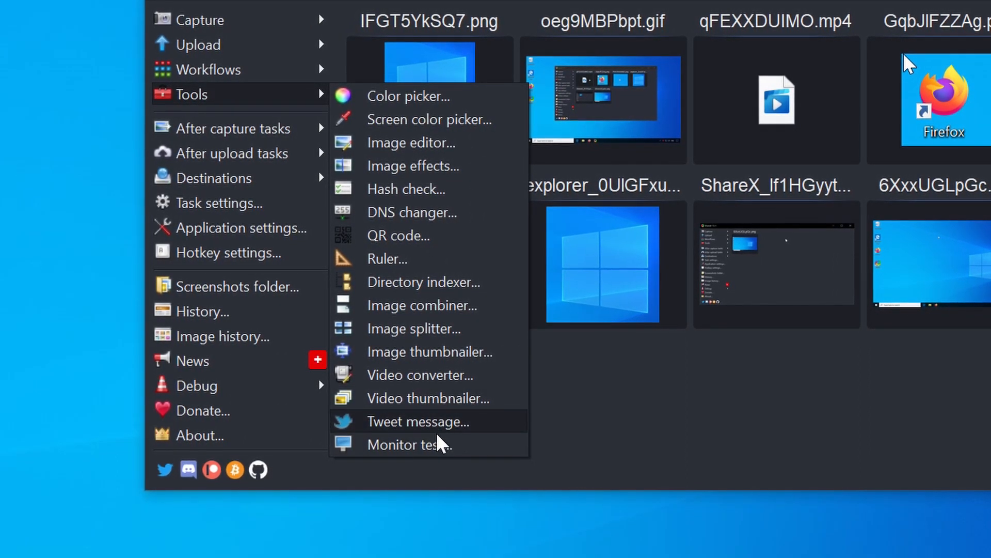
# Step: Start the monitor test and try another colour or shape test pattern
pyautogui.click(408, 444)
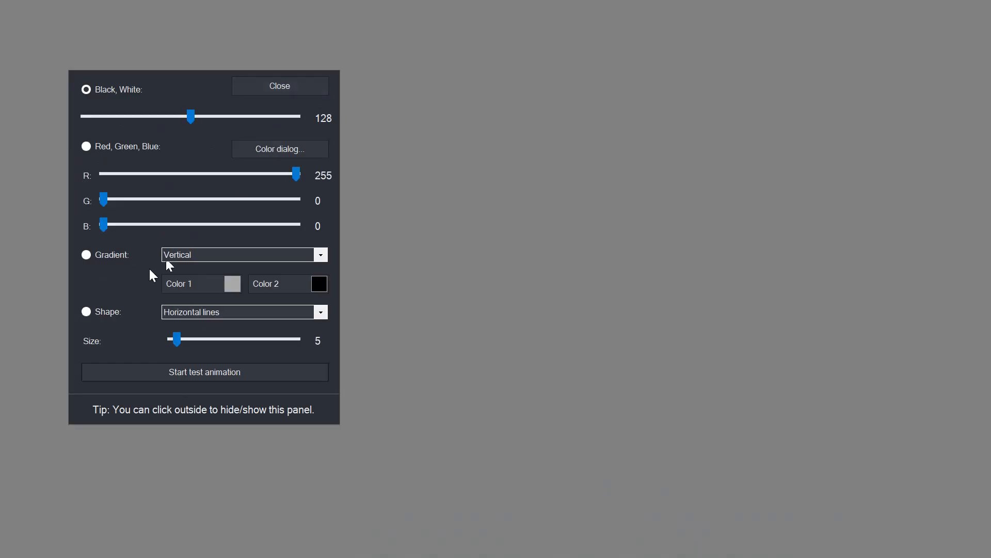
pyautogui.click(86, 254)
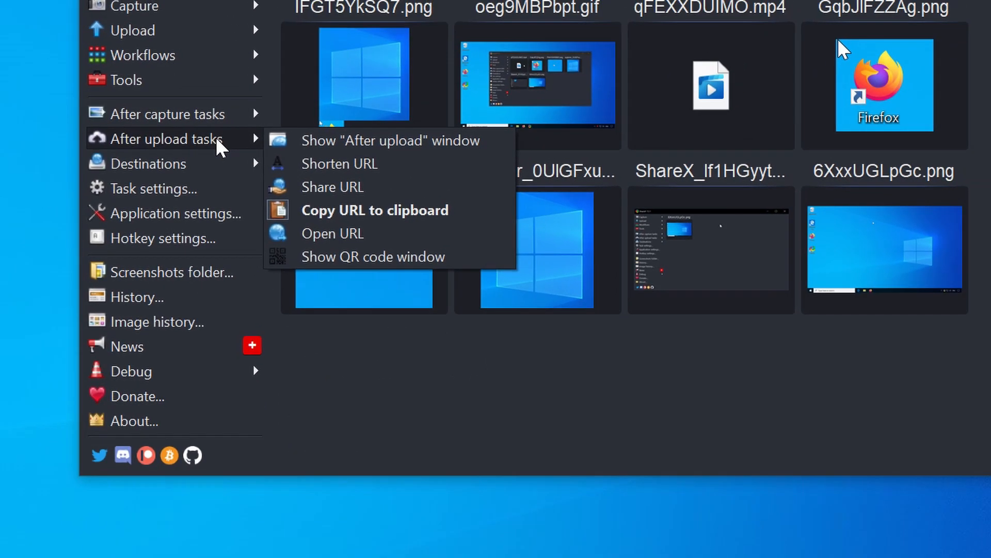
pyautogui.moveTo(220, 152)
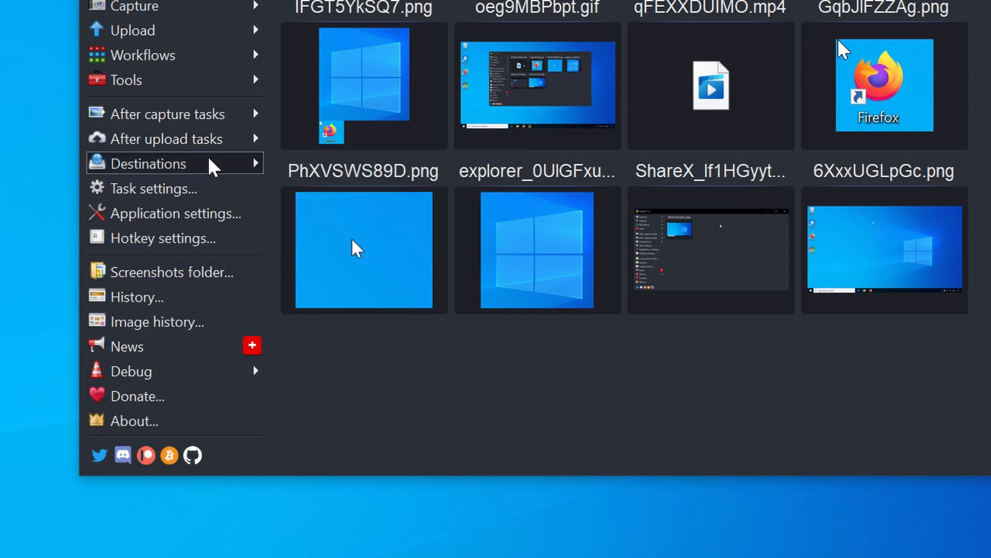
# Step: Browse destinations like Imgur, Pastebin, Dropbox and file hosts, then dismiss the menus
pyautogui.click(151, 163)
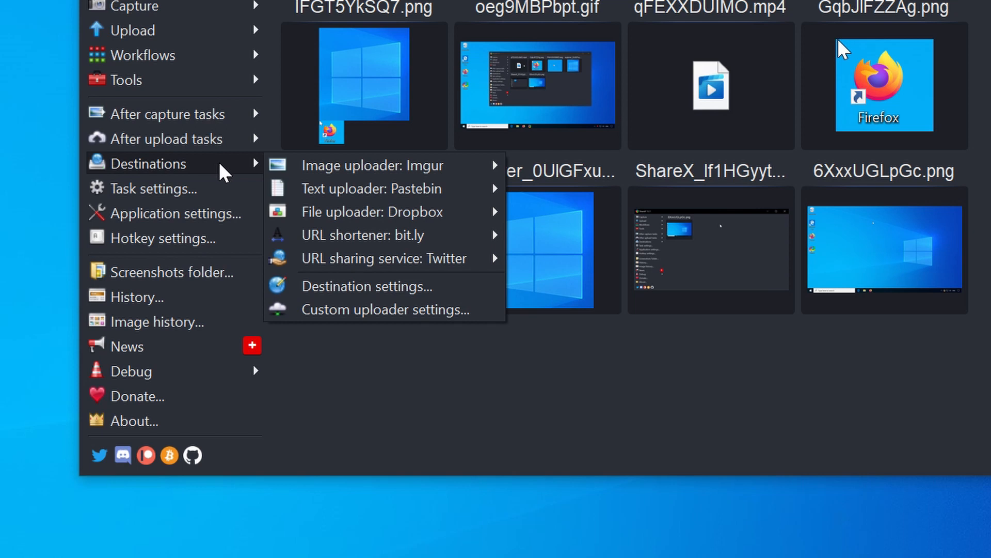
pyautogui.moveTo(373, 165)
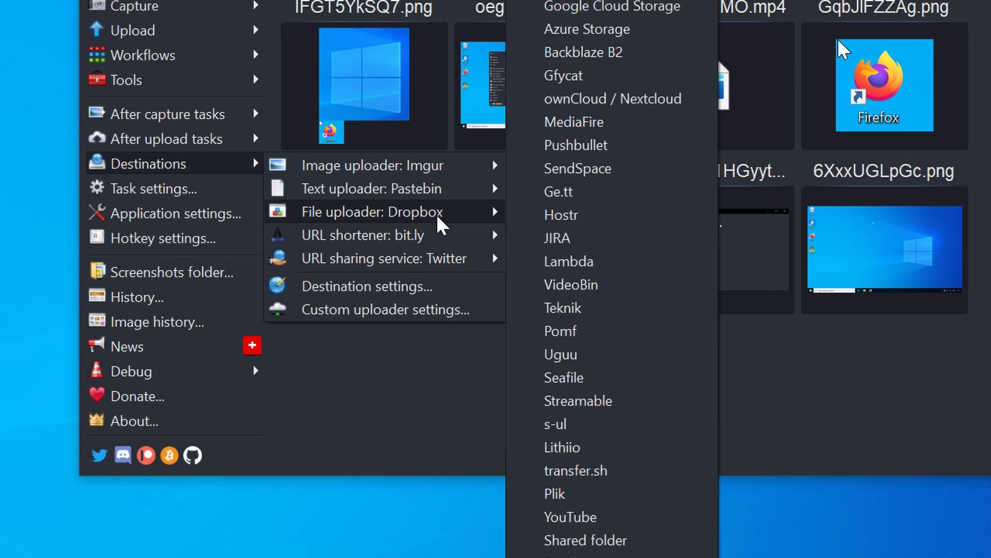
pyautogui.click(367, 286)
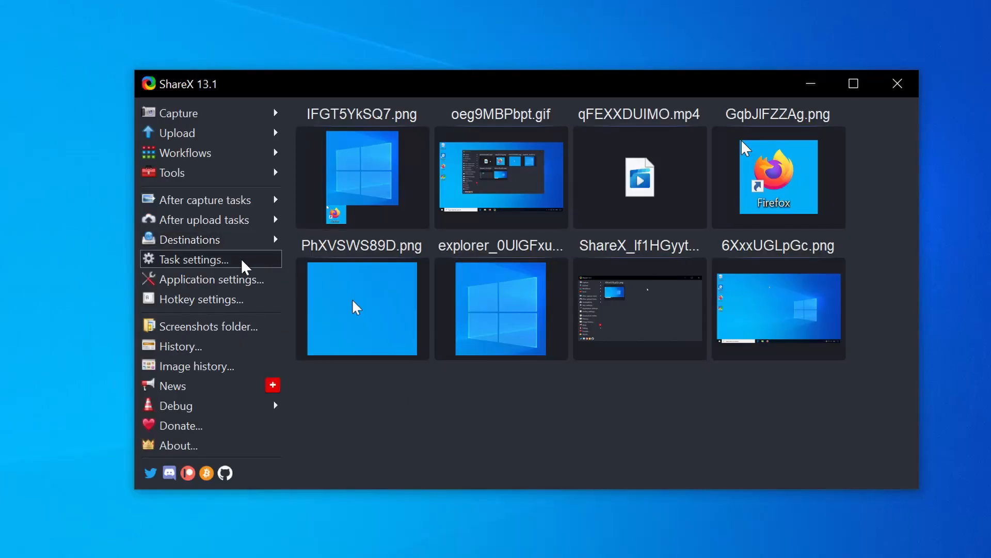
# Step: View task settings and Application settings Integration options, then bring up Hotkey settings
pyautogui.click(194, 259)
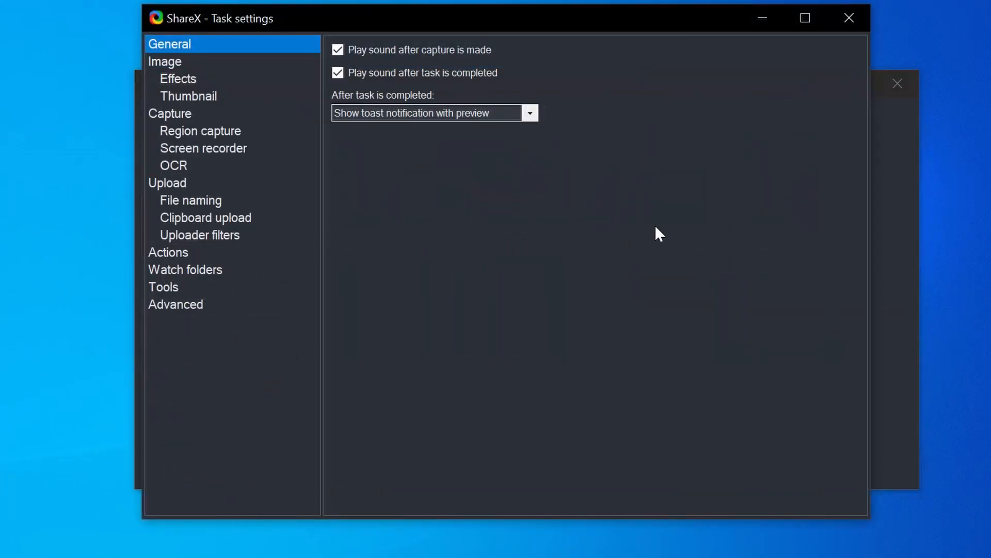
pyautogui.click(187, 62)
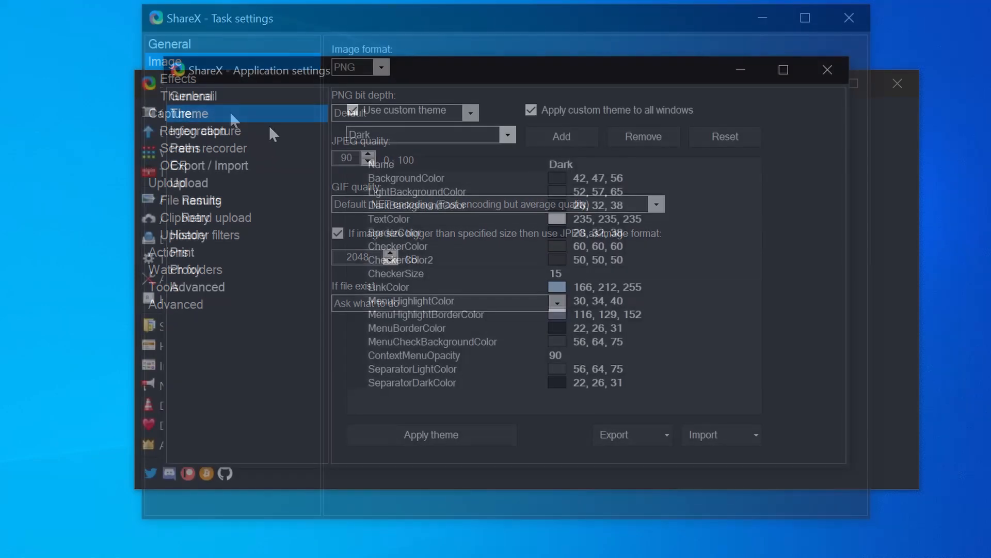
pyautogui.click(197, 130)
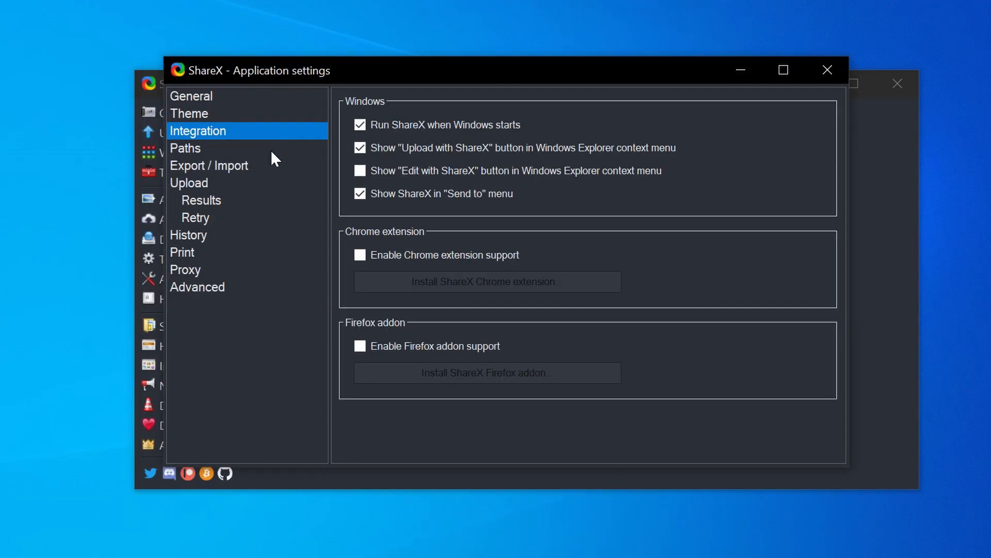
pyautogui.click(186, 148)
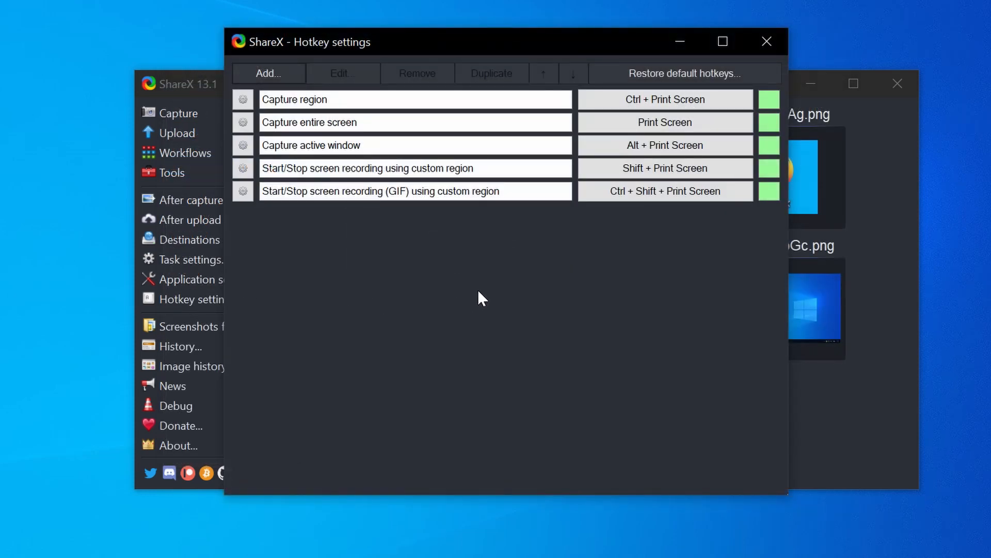
# Step: Close hotkey settings and show the News panel listing releases from 13.1.0 backwards
pyautogui.click(766, 41)
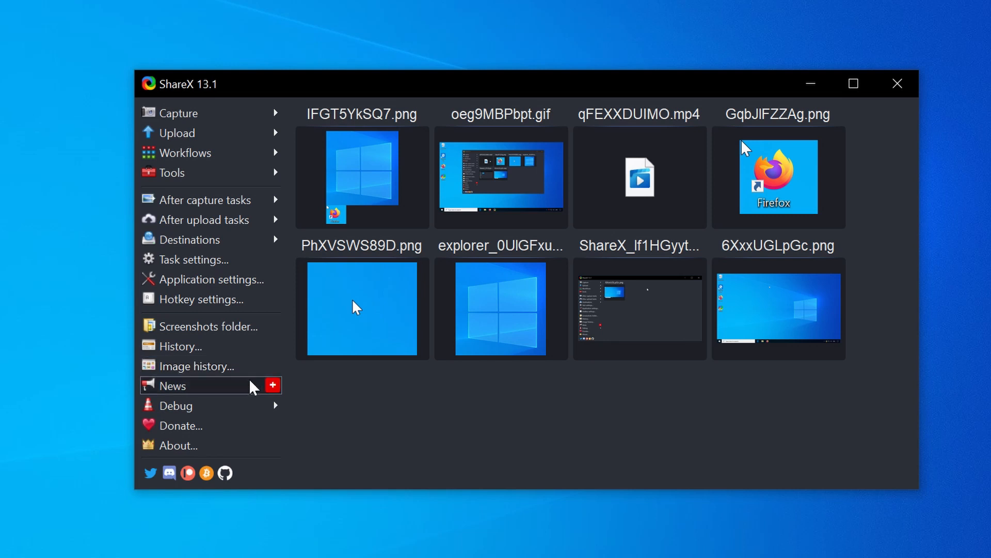
pyautogui.click(172, 386)
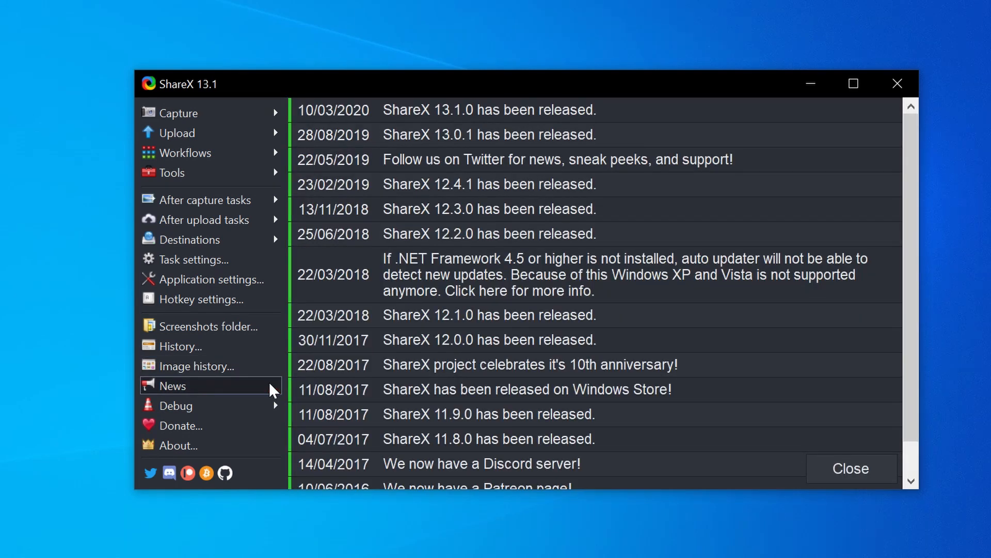